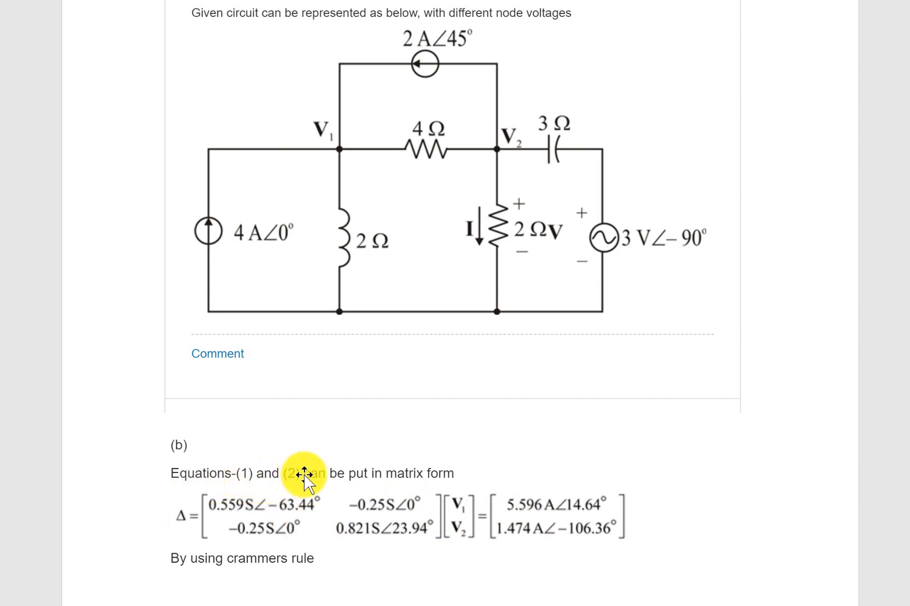
{"action": "mouse_move", "coordinate": [381, 264]}
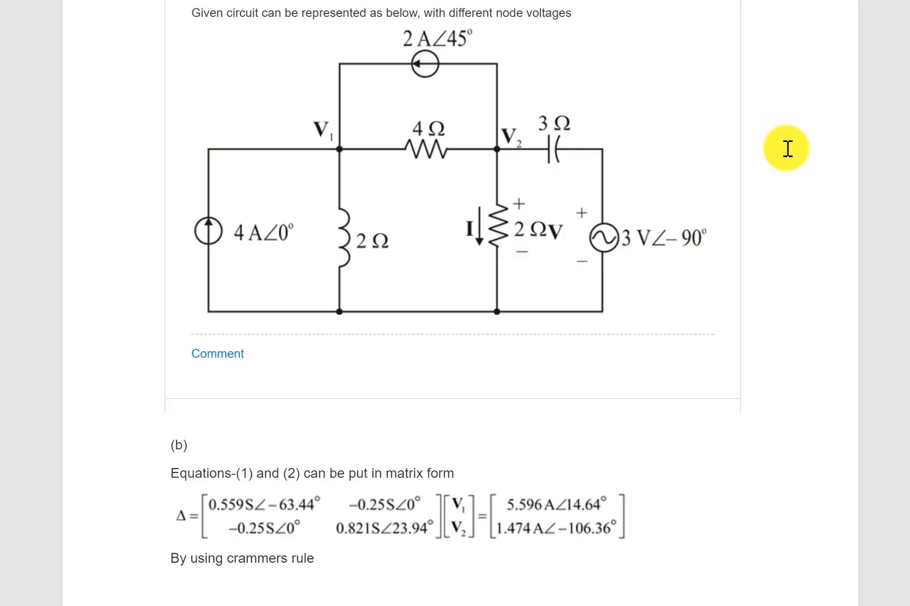
- Switch to TI-Nspire and bring up its Document Settings
{"action": "scroll", "scroll_direction": "down", "scroll_amount": 3}
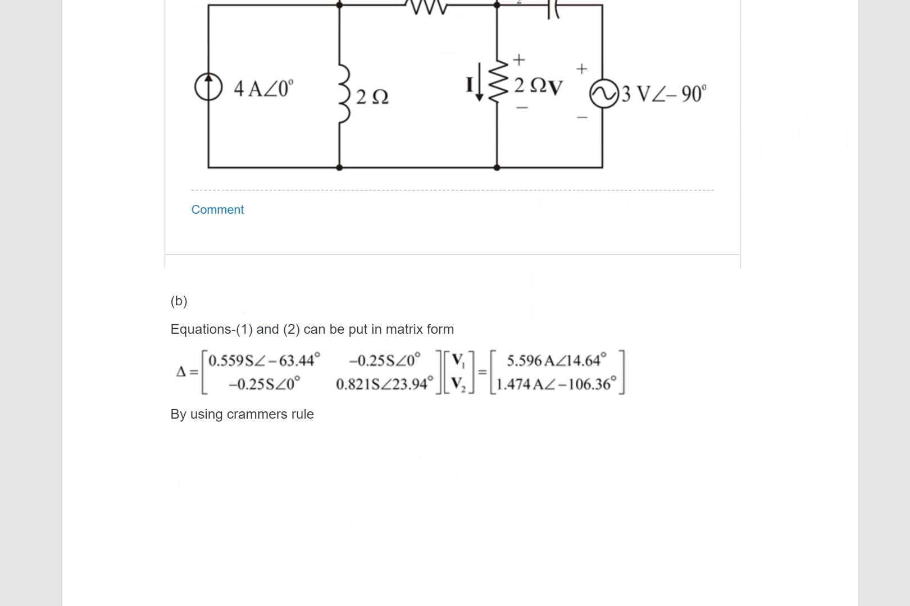
{"action": "scroll", "scroll_direction": "down", "scroll_amount": 3}
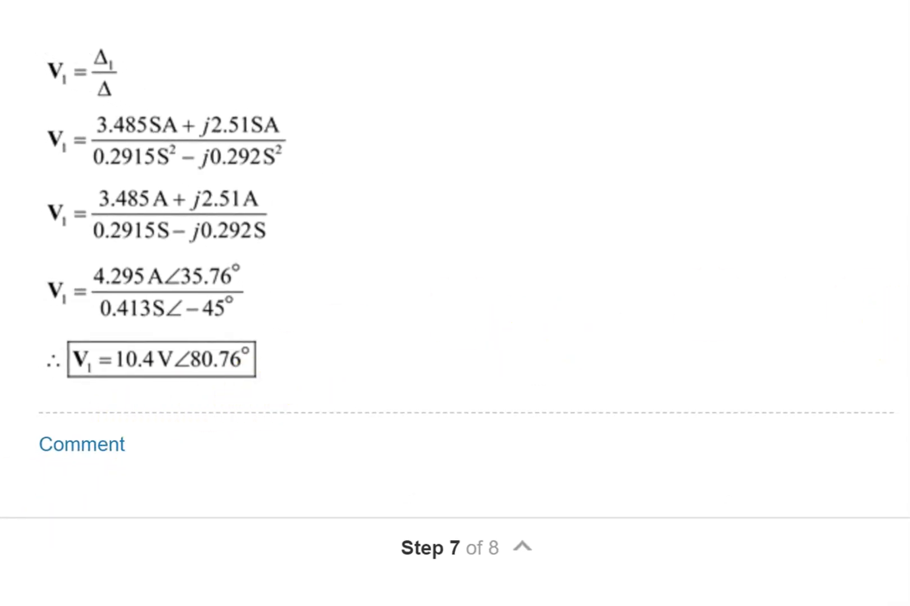
{"action": "scroll", "scroll_direction": "down", "scroll_amount": 3}
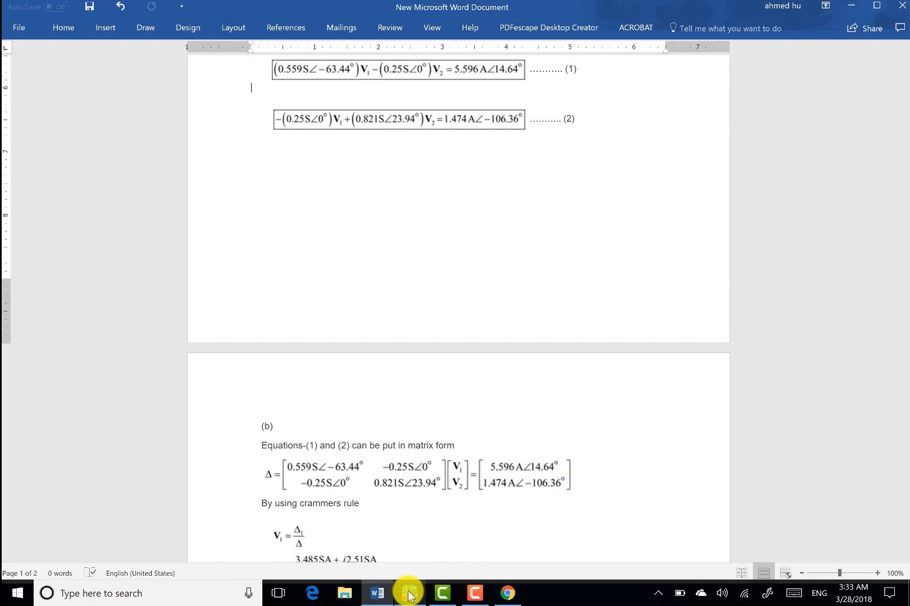
{"action": "left_click", "coordinate": [409, 593]}
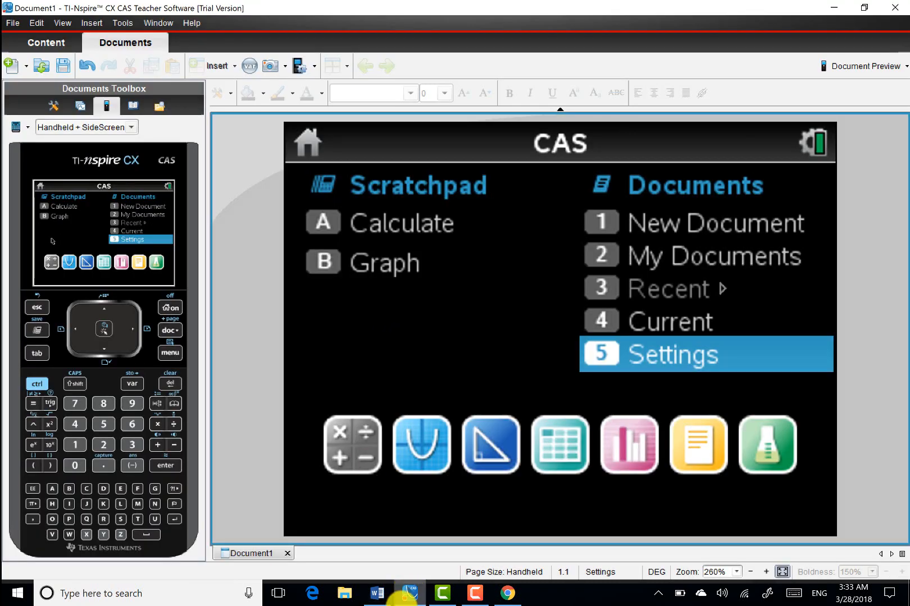
{"action": "mouse_move", "coordinate": [374, 251]}
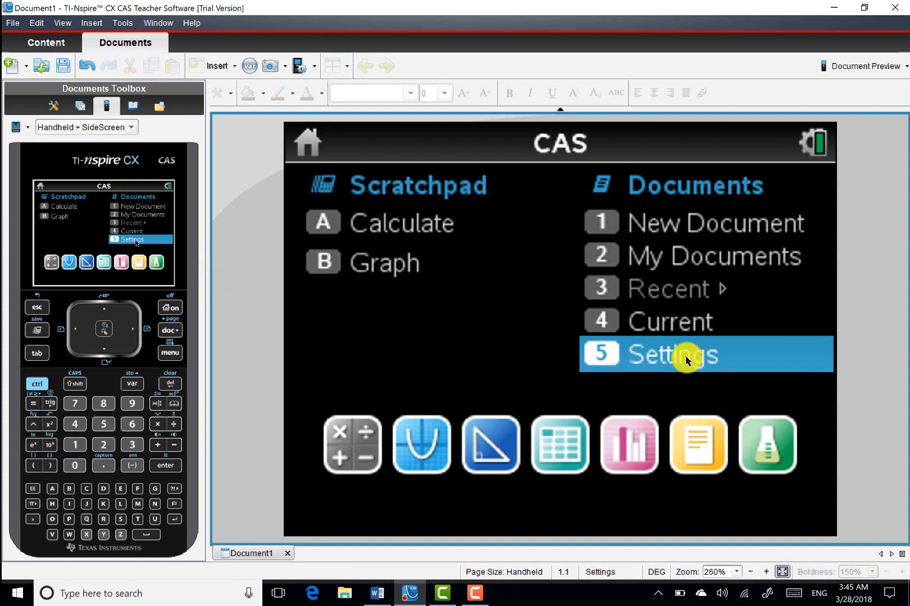
{"action": "left_click", "coordinate": [670, 354]}
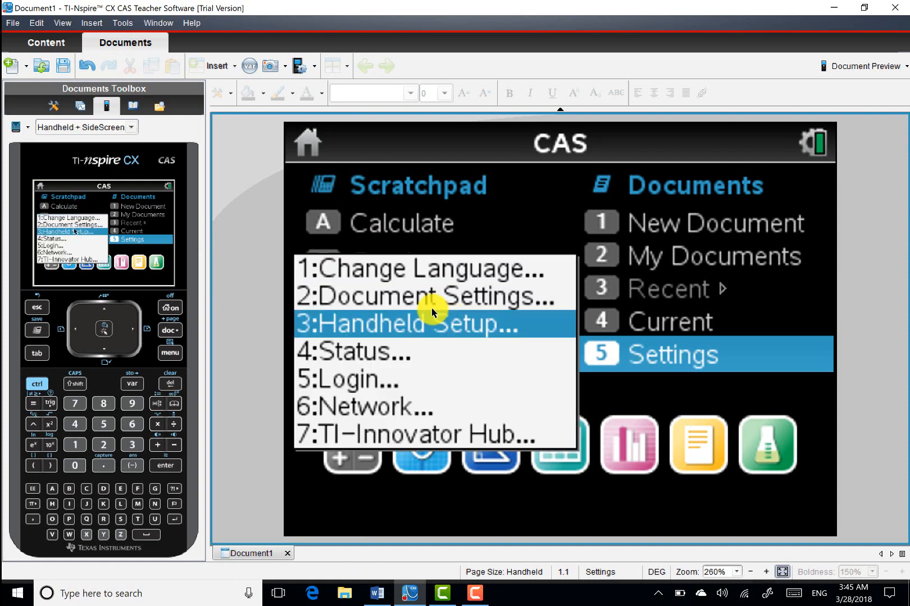
{"action": "left_click", "coordinate": [421, 295]}
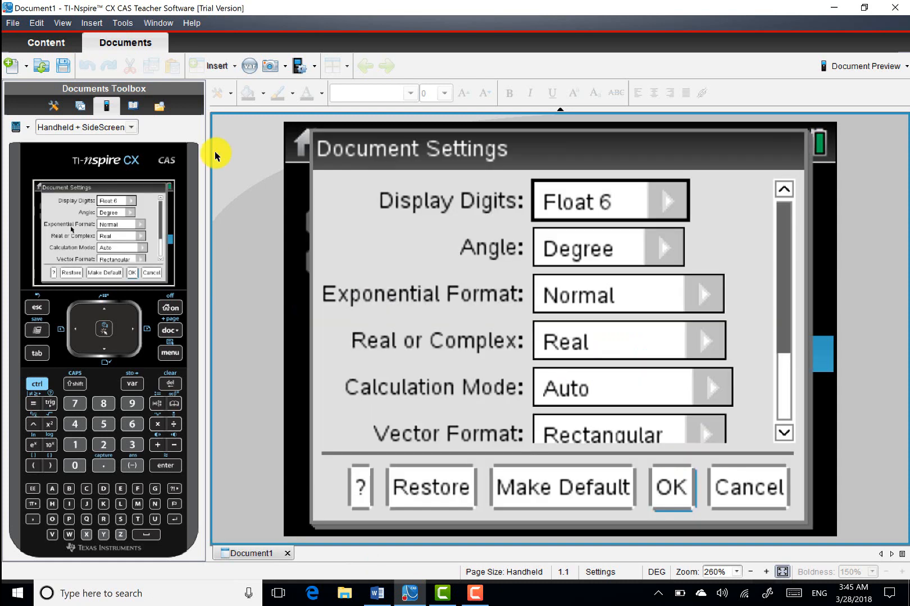
{"action": "mouse_move", "coordinate": [563, 342]}
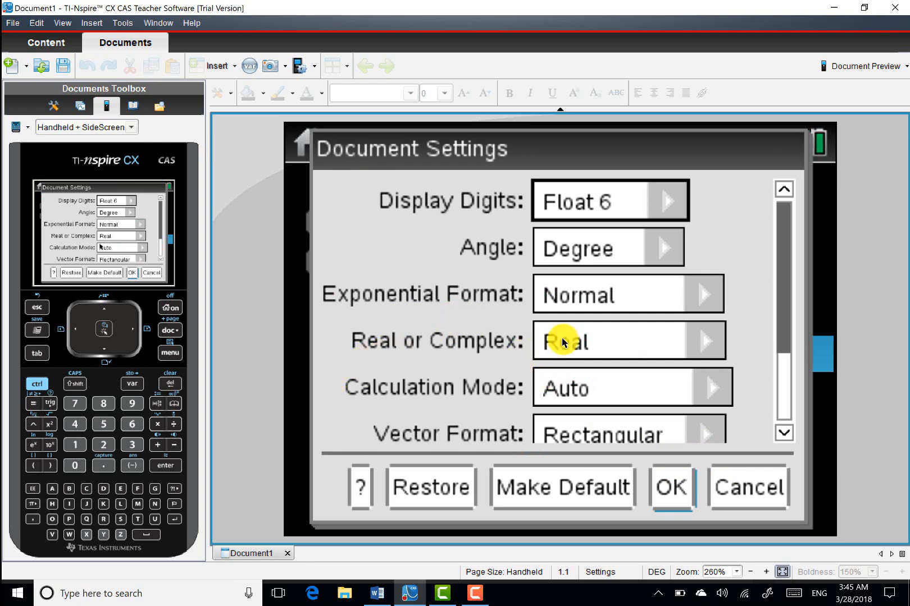
{"action": "mouse_move", "coordinate": [670, 346]}
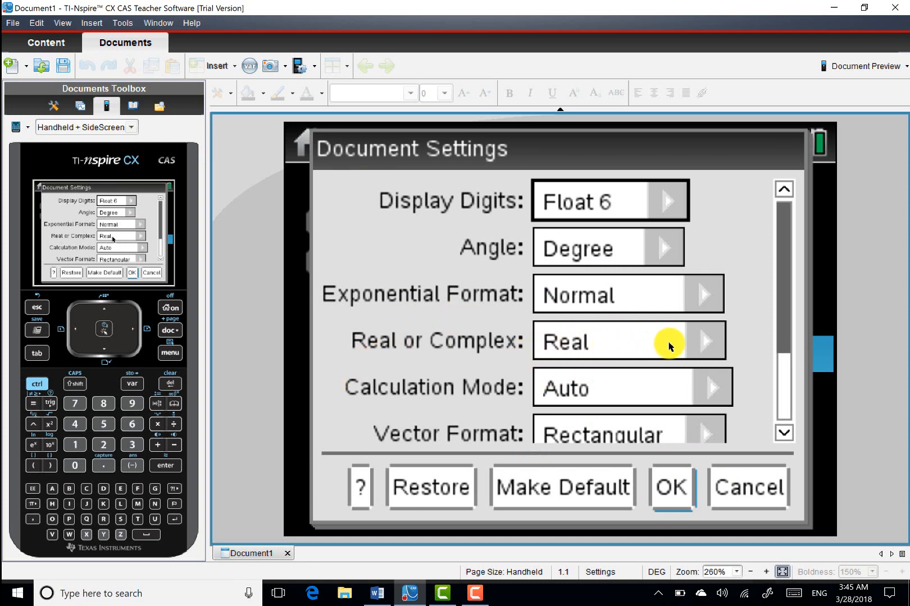
- Set Real or Complex to Polar, save it as default, and show the math templates
{"action": "left_click", "coordinate": [704, 340]}
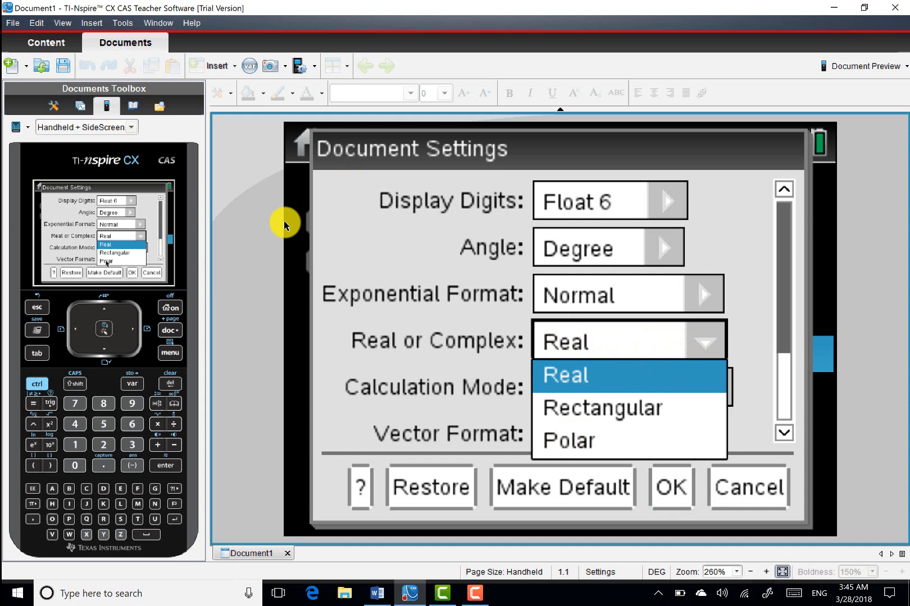
{"action": "left_click", "coordinate": [566, 439]}
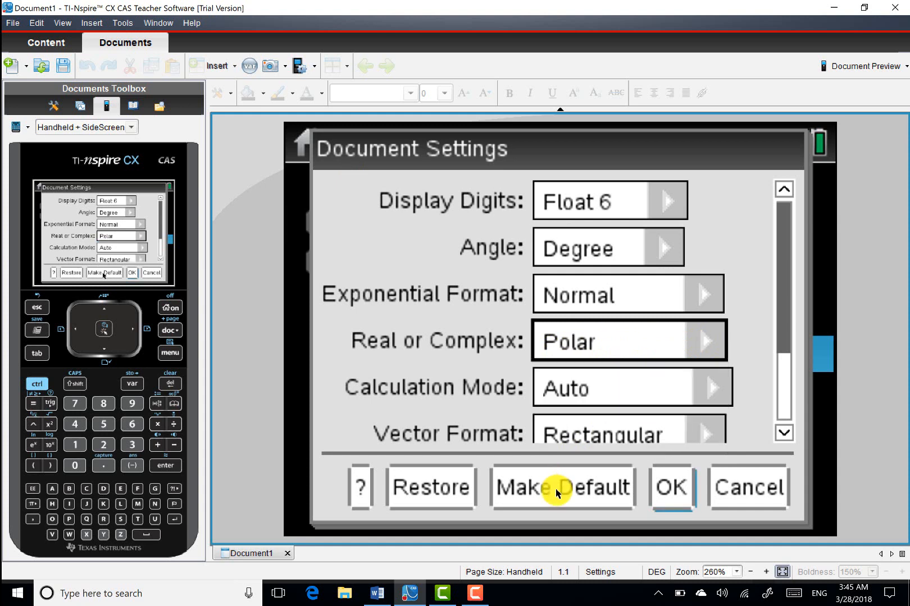
{"action": "left_click", "coordinate": [561, 487]}
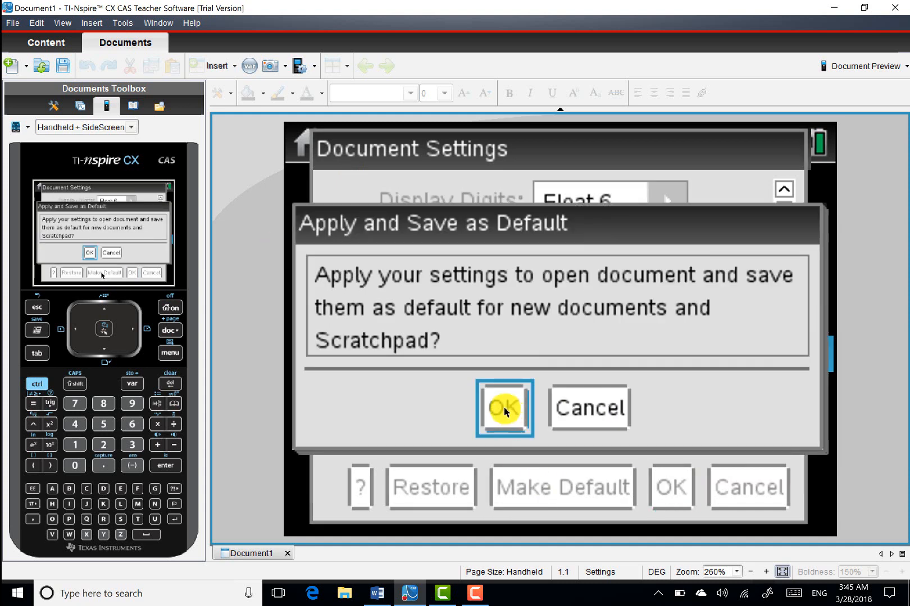
{"action": "left_click", "coordinate": [503, 408]}
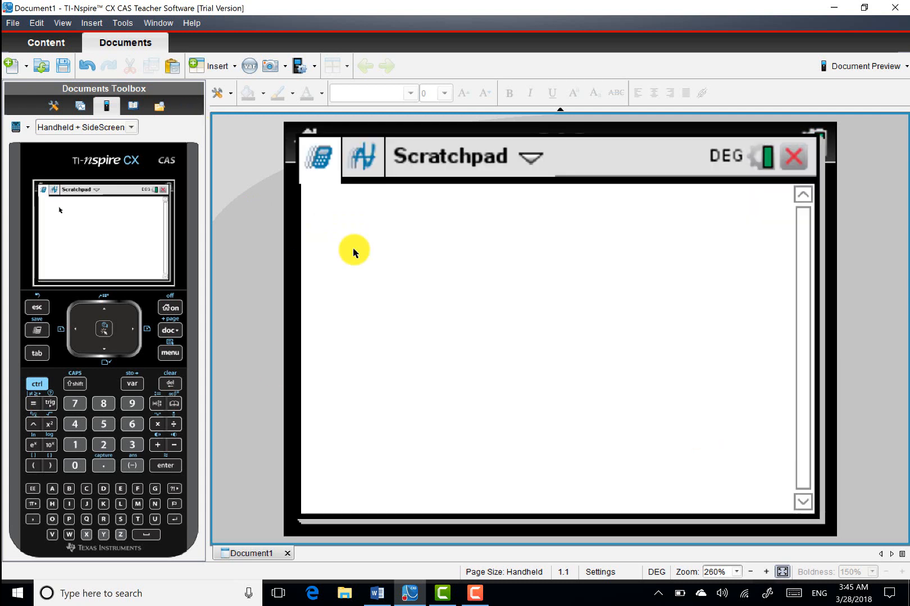
{"action": "left_click", "coordinate": [159, 403]}
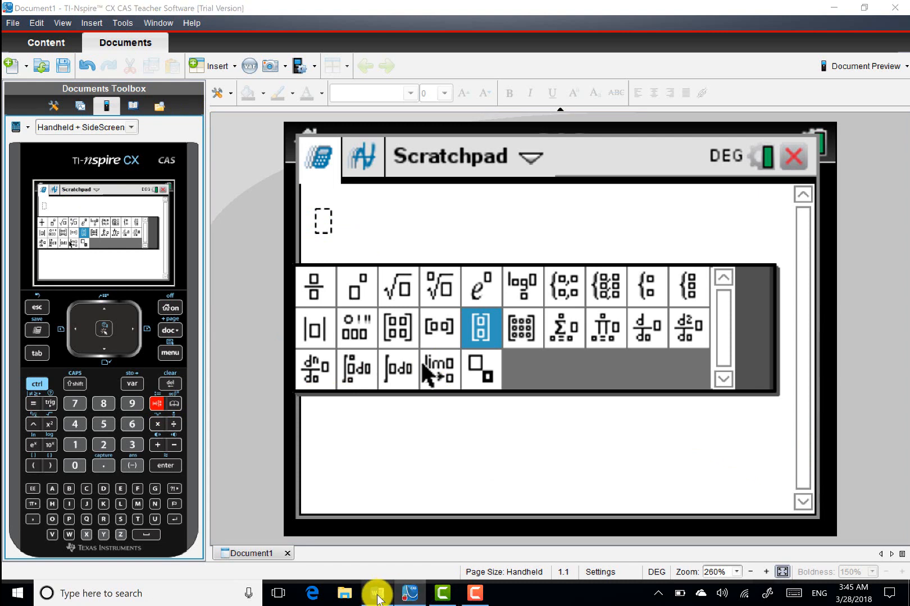
{"action": "left_click", "coordinate": [376, 593]}
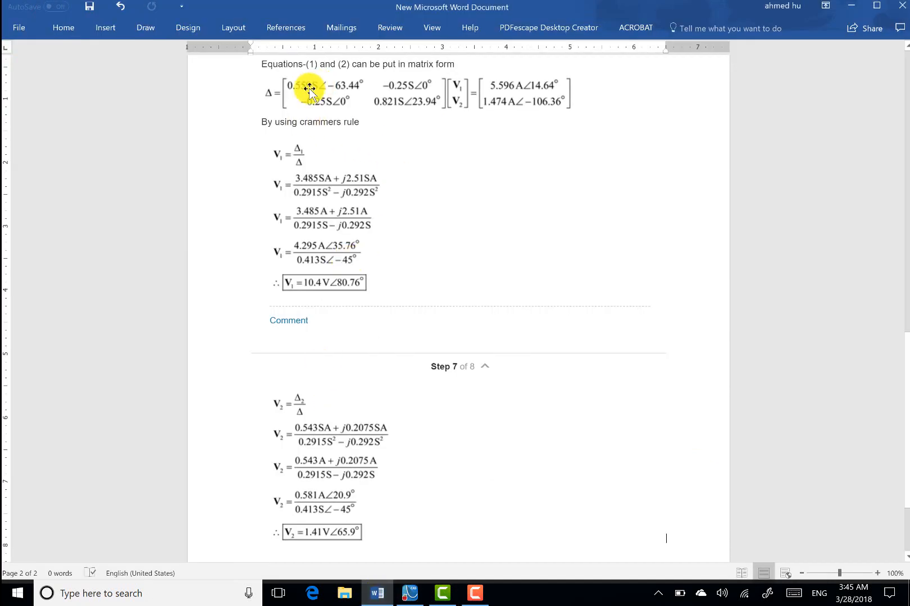
{"action": "mouse_move", "coordinate": [389, 104]}
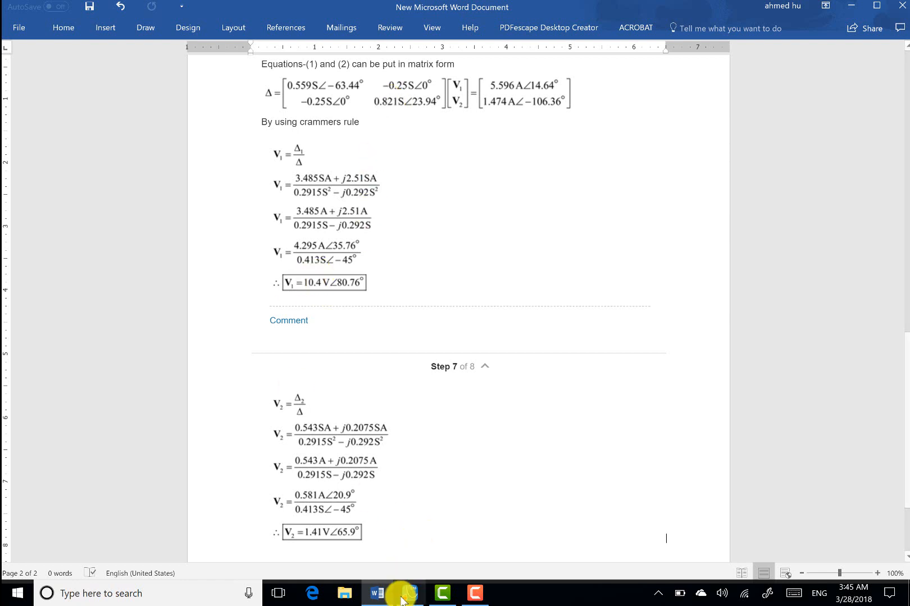
{"action": "left_click", "coordinate": [409, 593]}
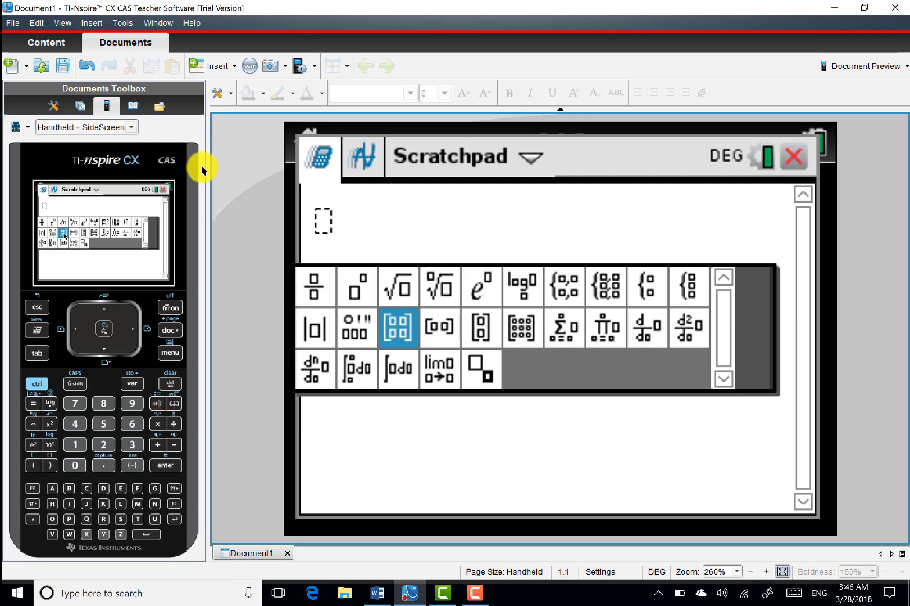
- Insert a 2×2 matrix with 0.559∠−63.44 first and start −0.25 below it
{"action": "left_click", "coordinate": [397, 327]}
{"action": "type", "text": "0.55"}
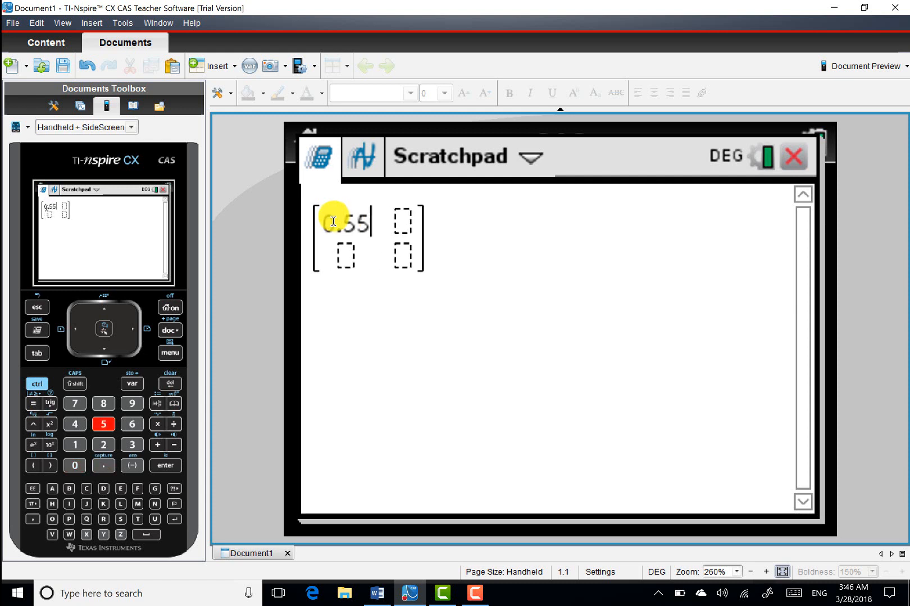
{"action": "left_click", "coordinate": [132, 404]}
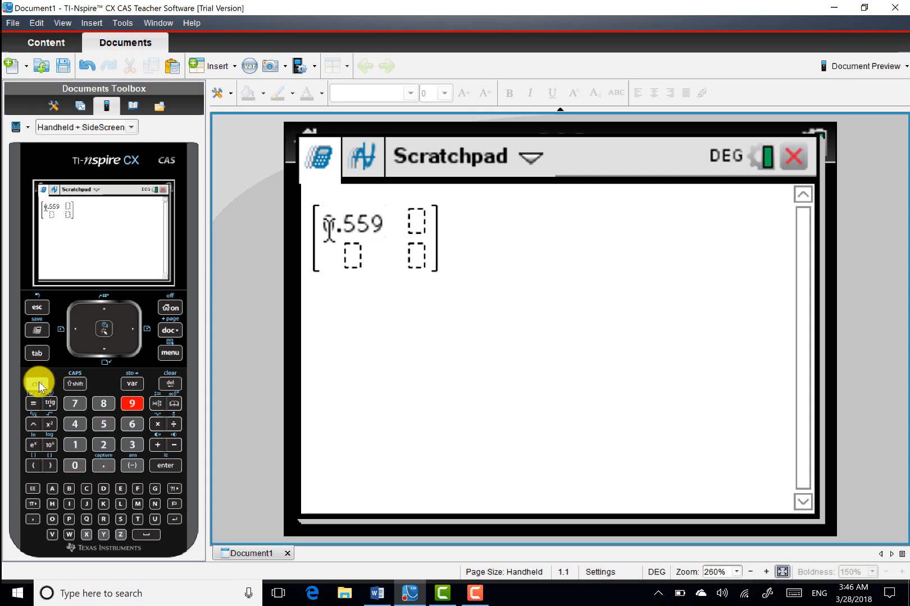
{"action": "left_click", "coordinate": [37, 384]}
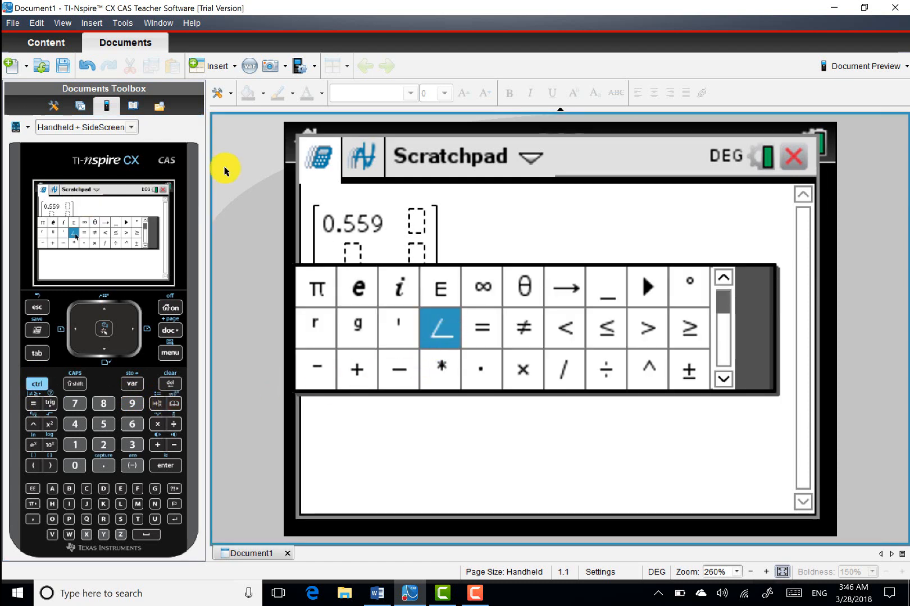
{"action": "left_click", "coordinate": [439, 328]}
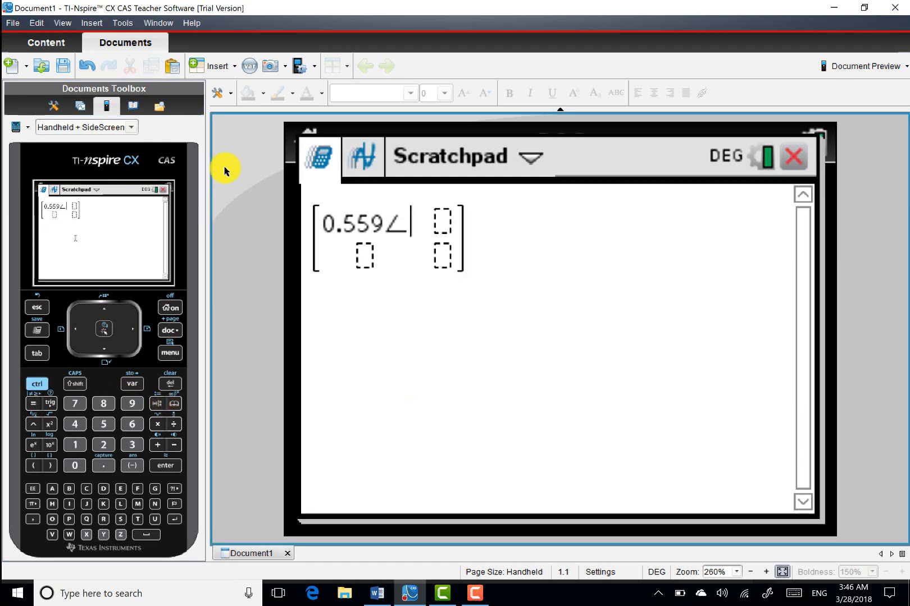
{"action": "left_click", "coordinate": [132, 423]}
{"action": "type", "text": "-63.44"}
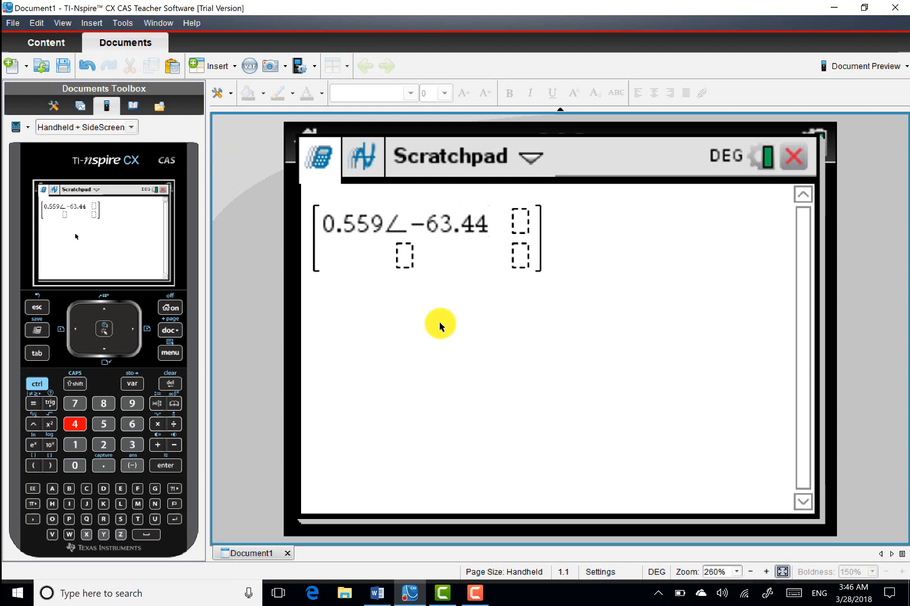
{"action": "mouse_move", "coordinate": [222, 371]}
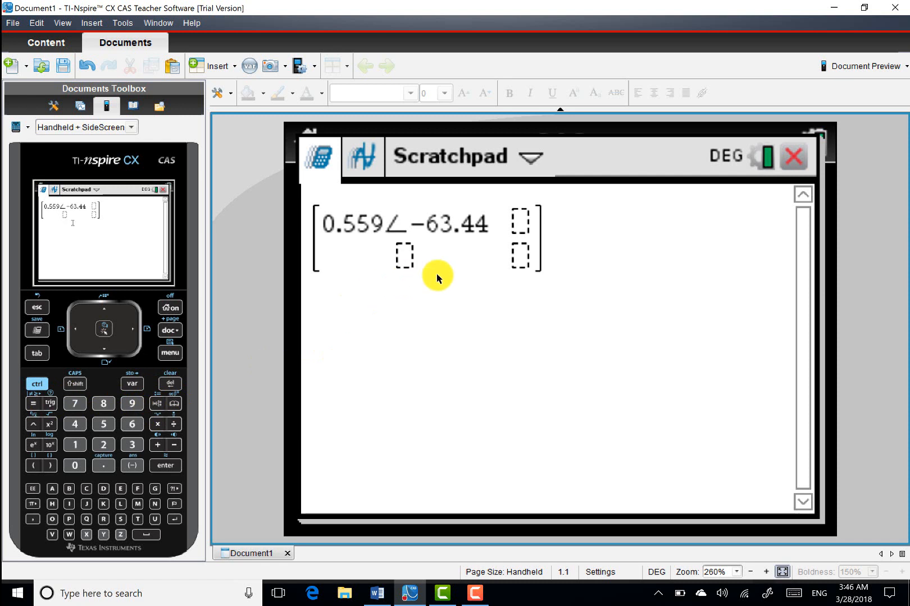
{"action": "left_click", "coordinate": [173, 445]}
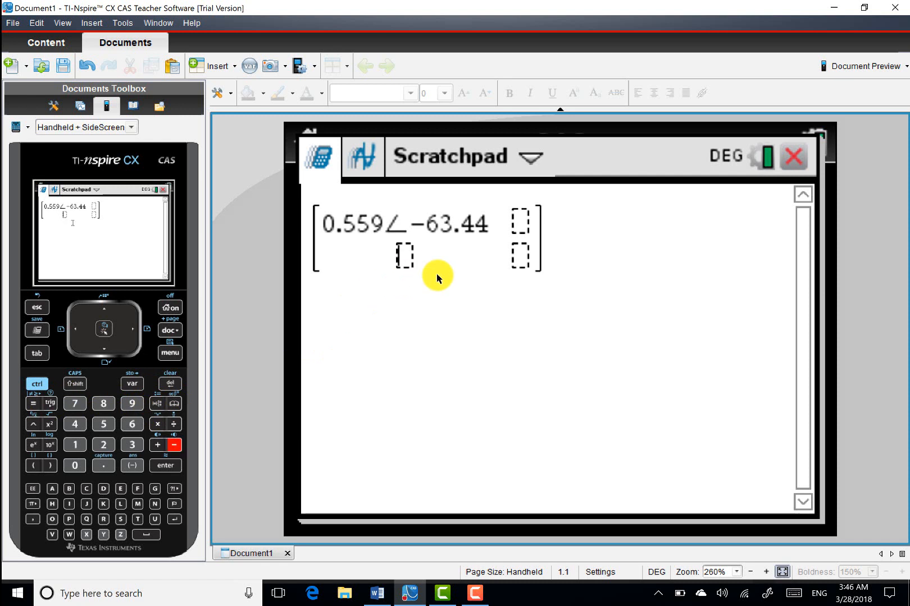
{"action": "type", "text": "-0.25∠"}
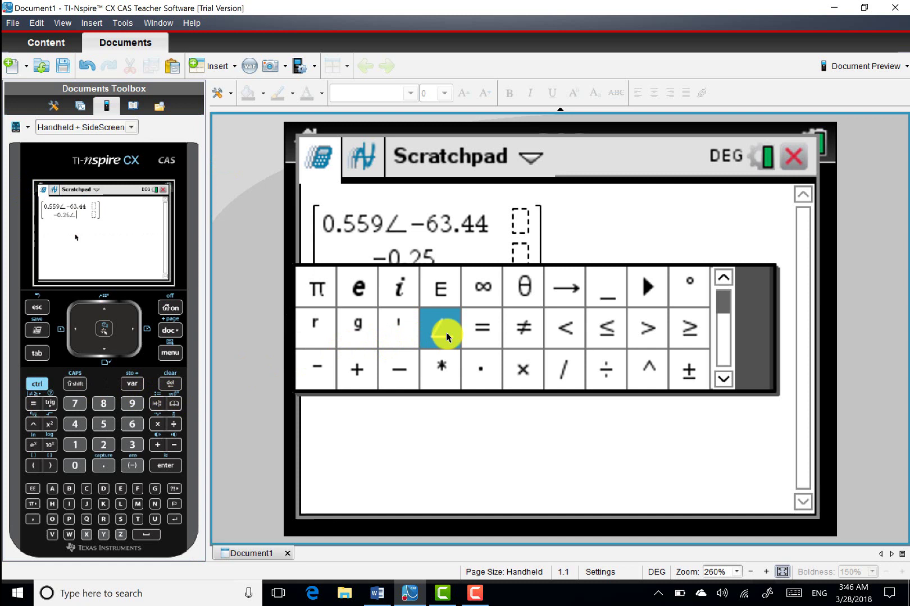
- Fill the remaining entries: −0.25∠0, −0.25∠0, and 0.821∠23.94
{"action": "left_click", "coordinate": [440, 329]}
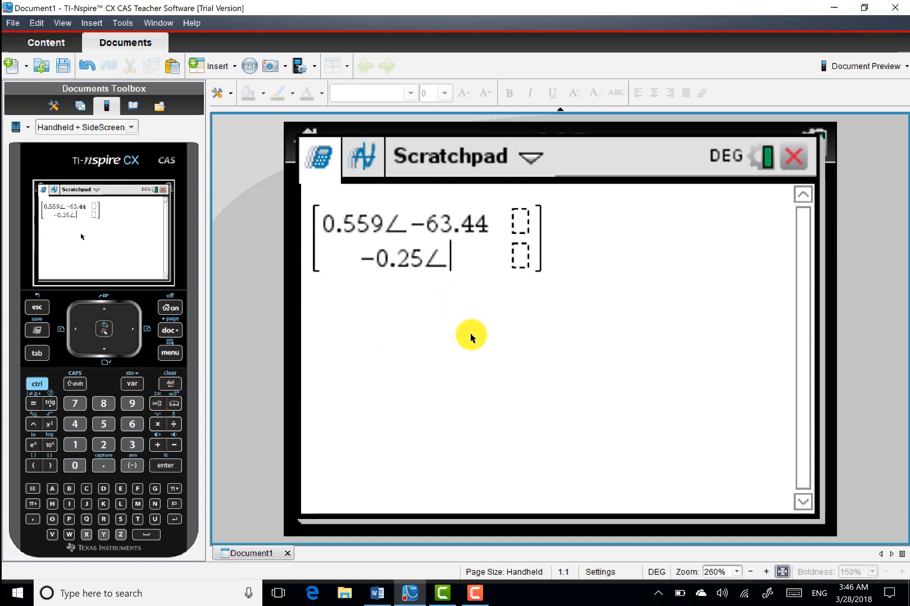
{"action": "type", "text": "0"}
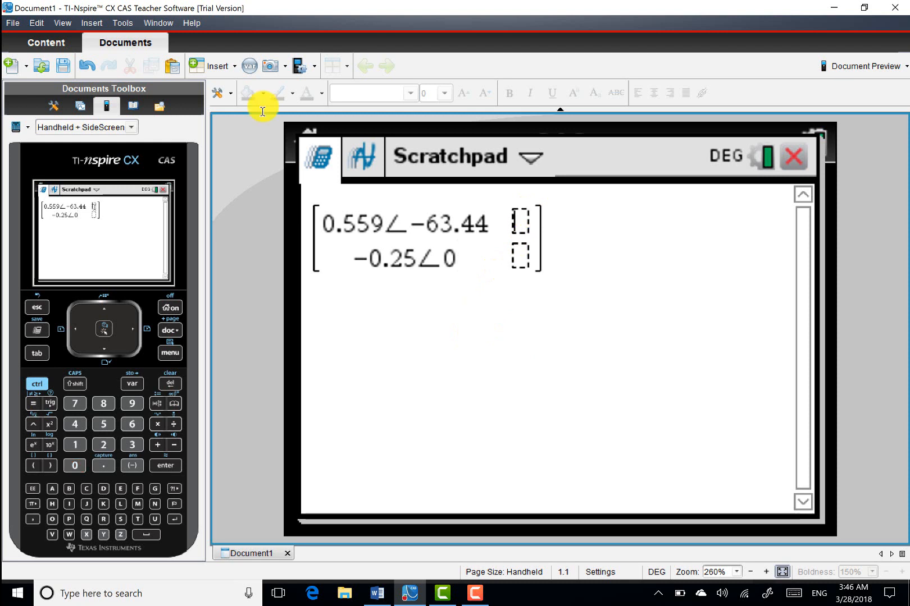
{"action": "mouse_move", "coordinate": [492, 397]}
{"action": "type", "text": "-0.25"}
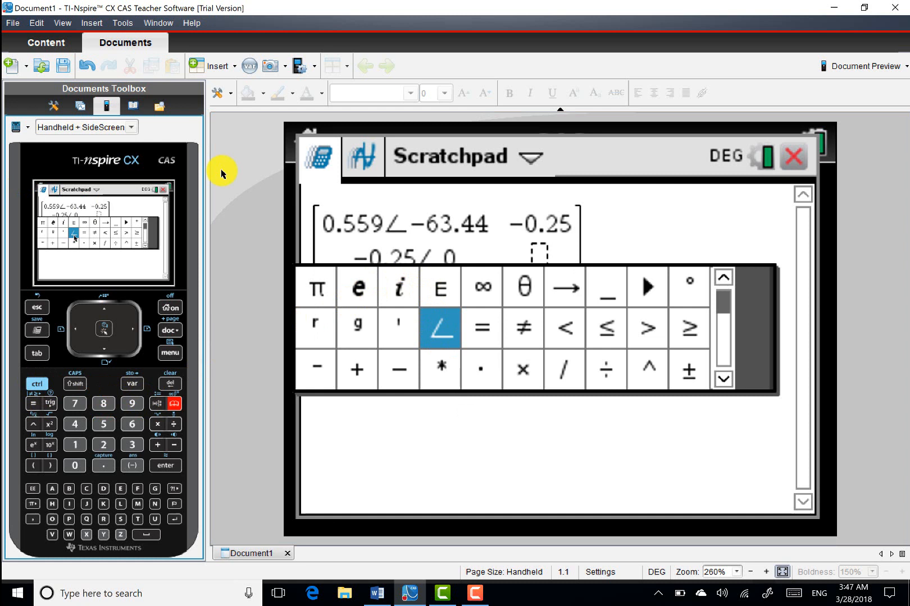
{"action": "left_click", "coordinate": [440, 327]}
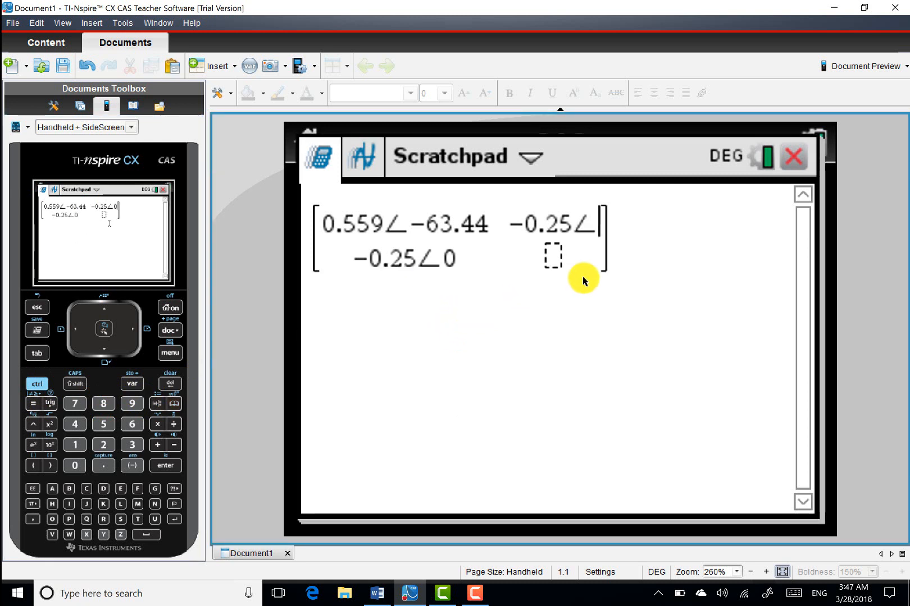
{"action": "type", "text": "0."}
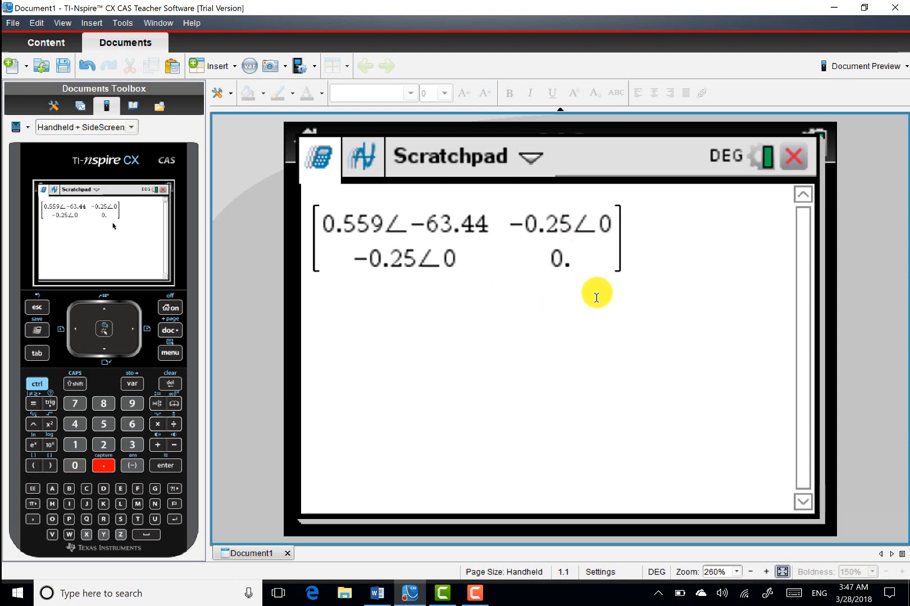
{"action": "left_click", "coordinate": [103, 404]}
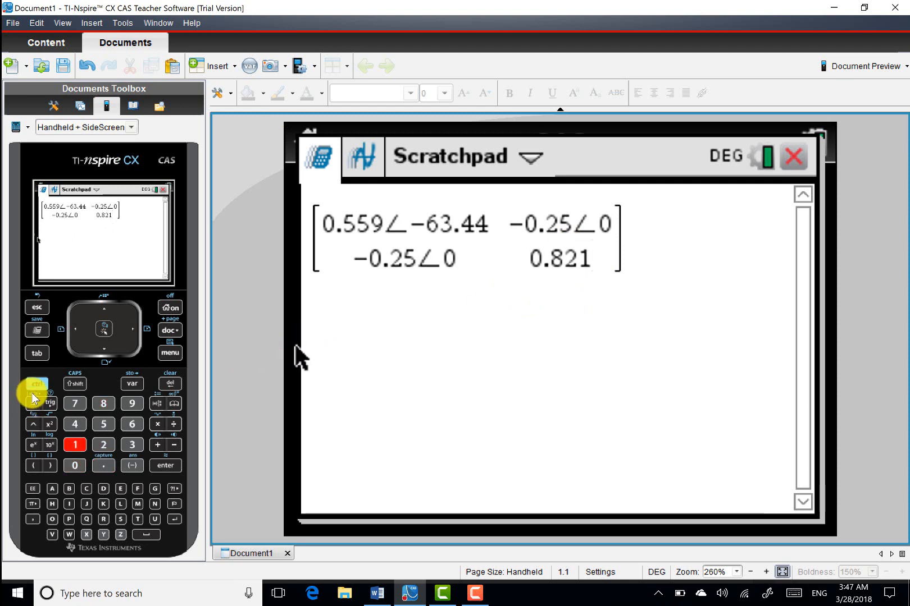
{"action": "left_click", "coordinate": [37, 384]}
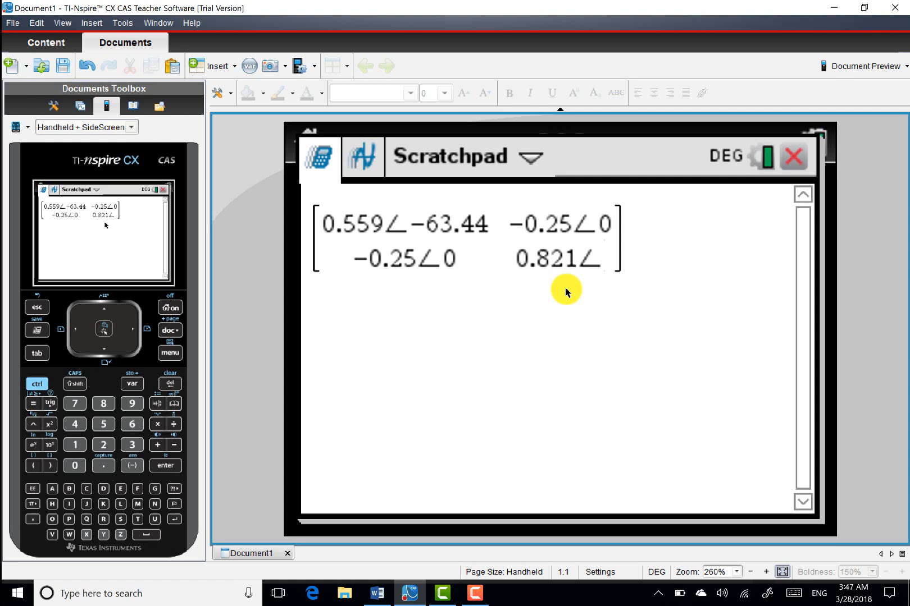
{"action": "type", "text": "23."}
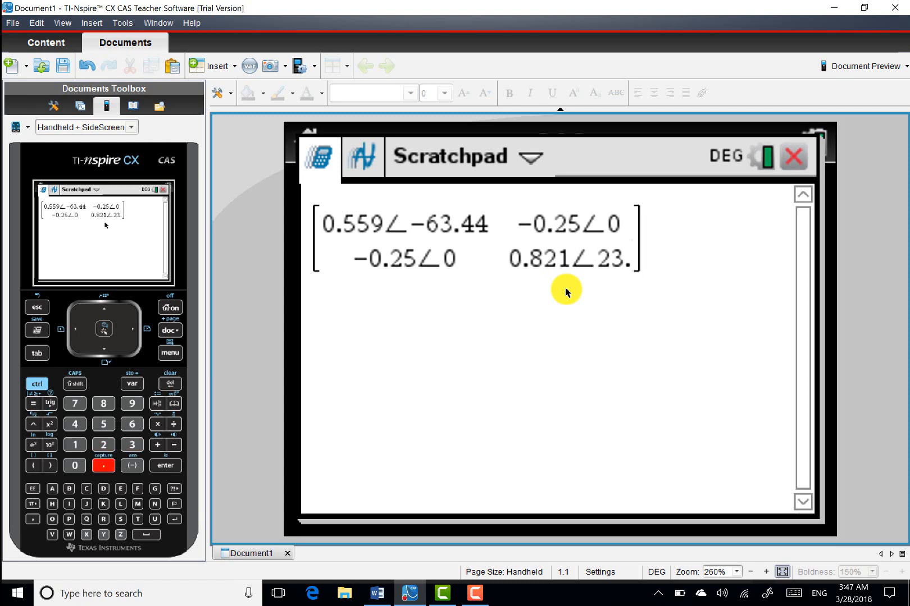
{"action": "left_click", "coordinate": [132, 403]}
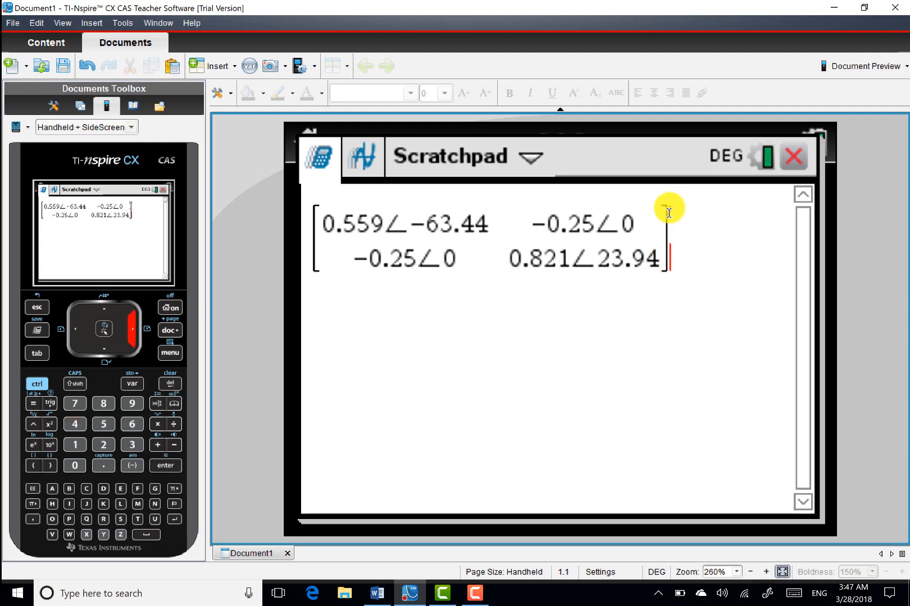
{"action": "mouse_move", "coordinate": [74, 375]}
{"action": "type", "text": "^-1"}
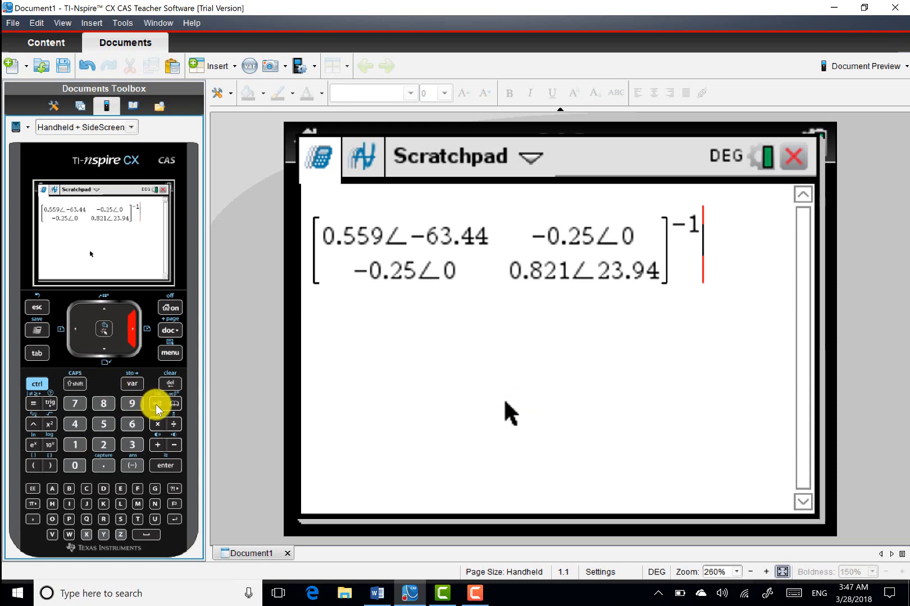
- Raise the matrix to the −1 power and check the current values in Word
{"action": "left_click", "coordinate": [156, 403]}
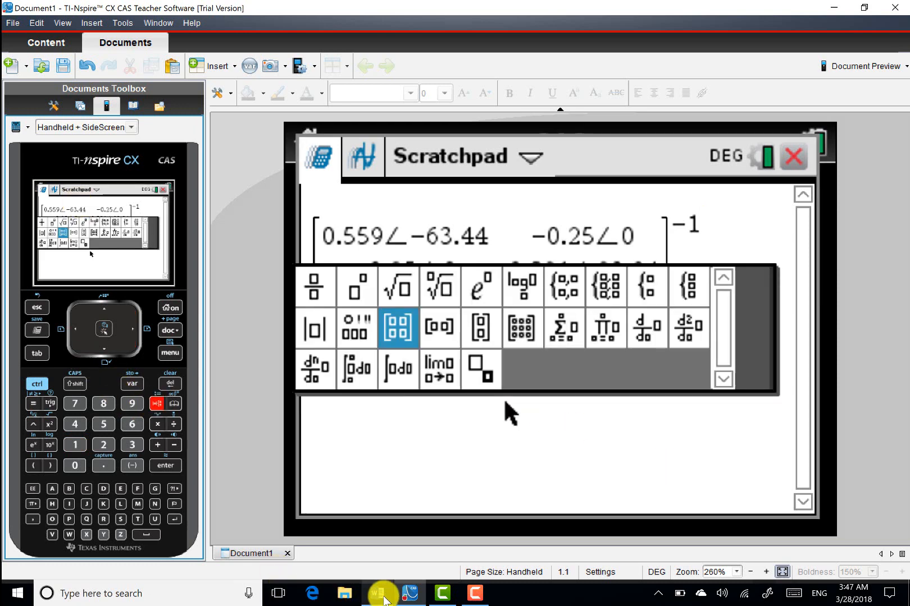
{"action": "left_click", "coordinate": [376, 593]}
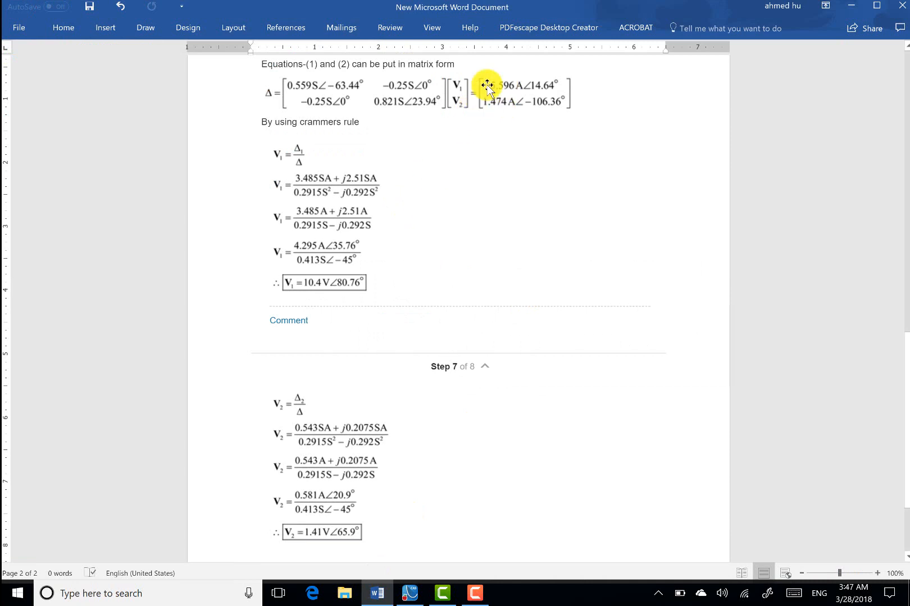
{"action": "mouse_move", "coordinate": [370, 571]}
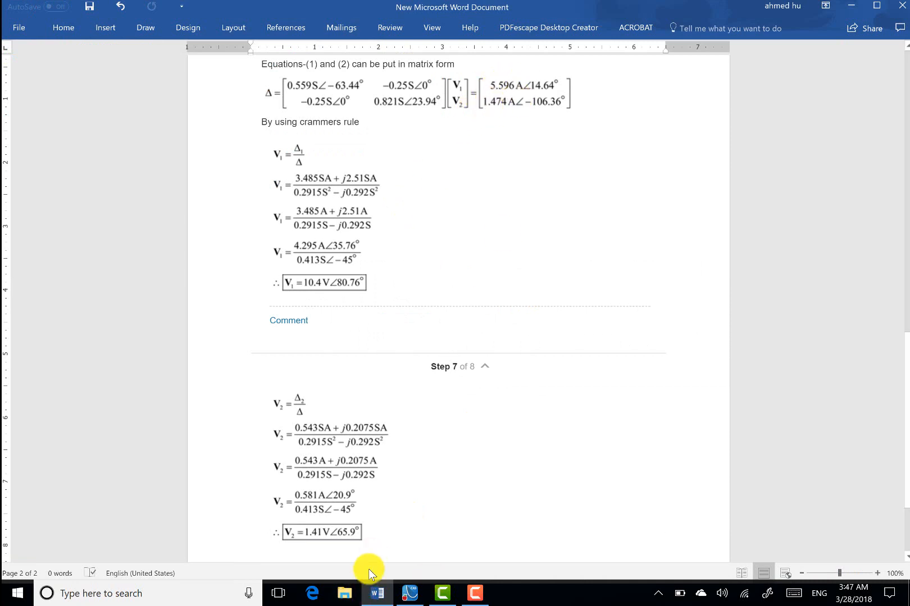
{"action": "left_click", "coordinate": [410, 593]}
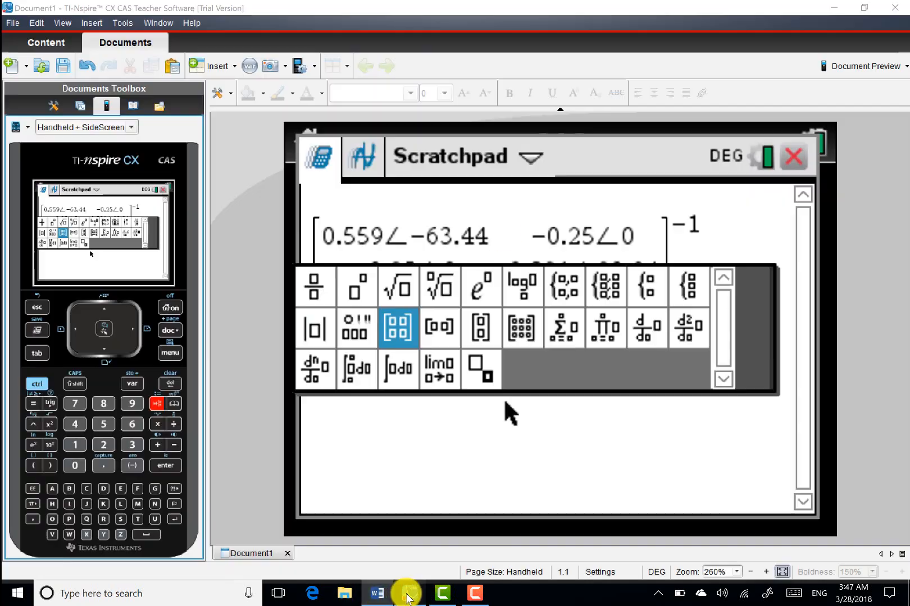
{"action": "mouse_move", "coordinate": [444, 351]}
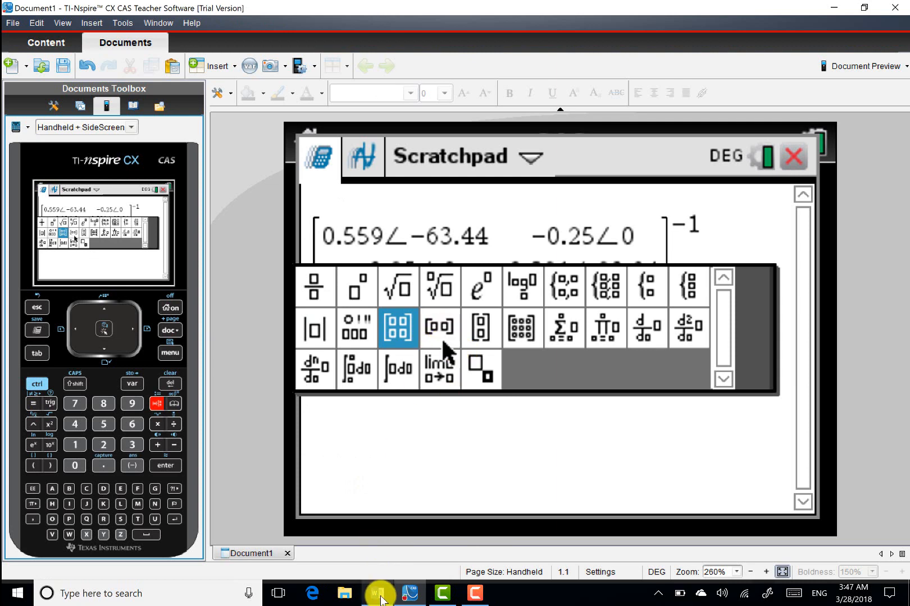
{"action": "left_click", "coordinate": [376, 593]}
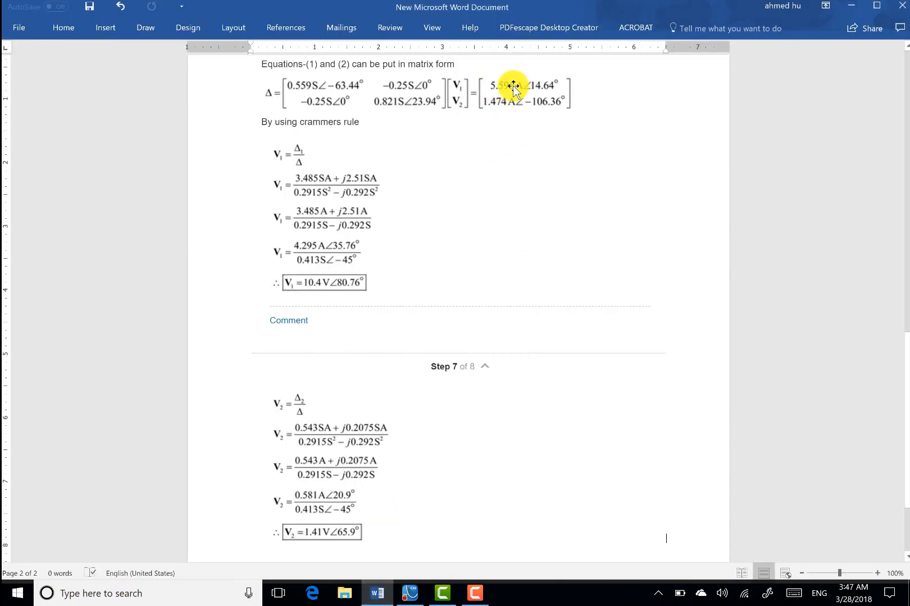
{"action": "mouse_move", "coordinate": [518, 124]}
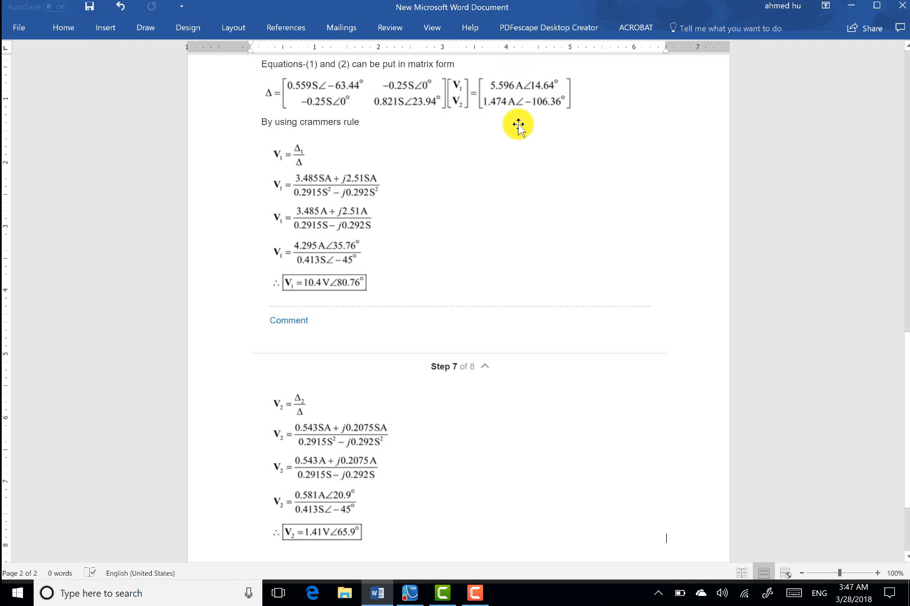
{"action": "mouse_move", "coordinate": [378, 593]}
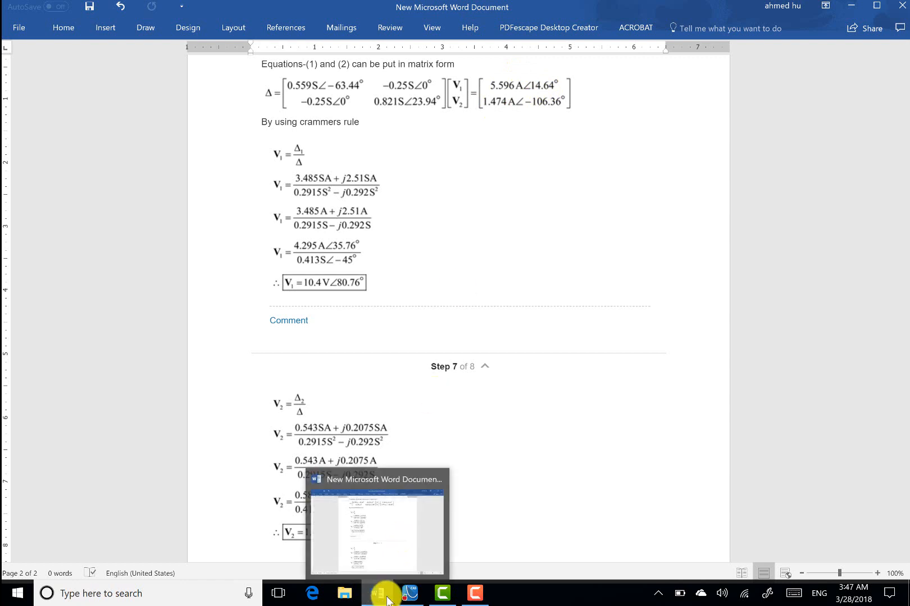
{"action": "left_click", "coordinate": [409, 593]}
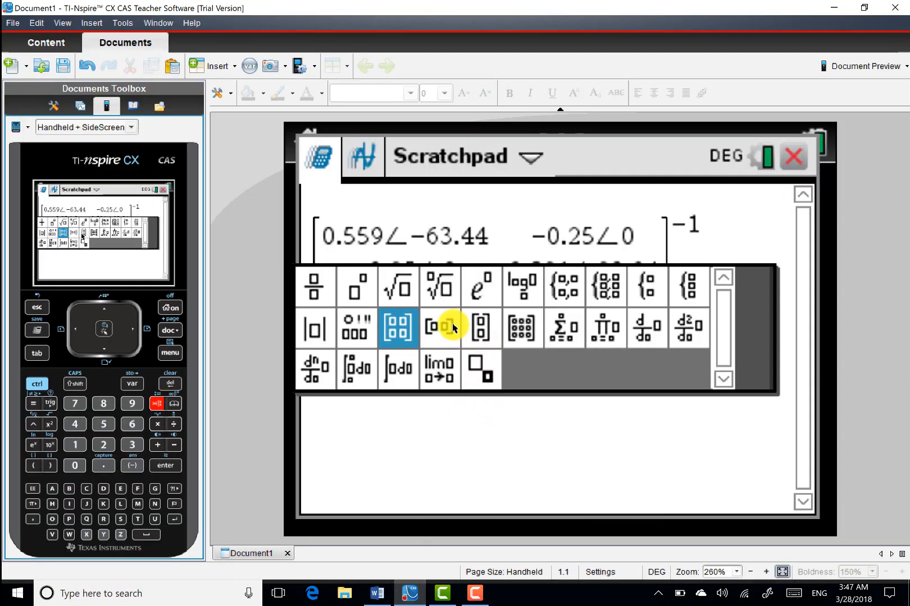
{"action": "mouse_move", "coordinate": [480, 327]}
{"action": "type", "text": "5.5"}
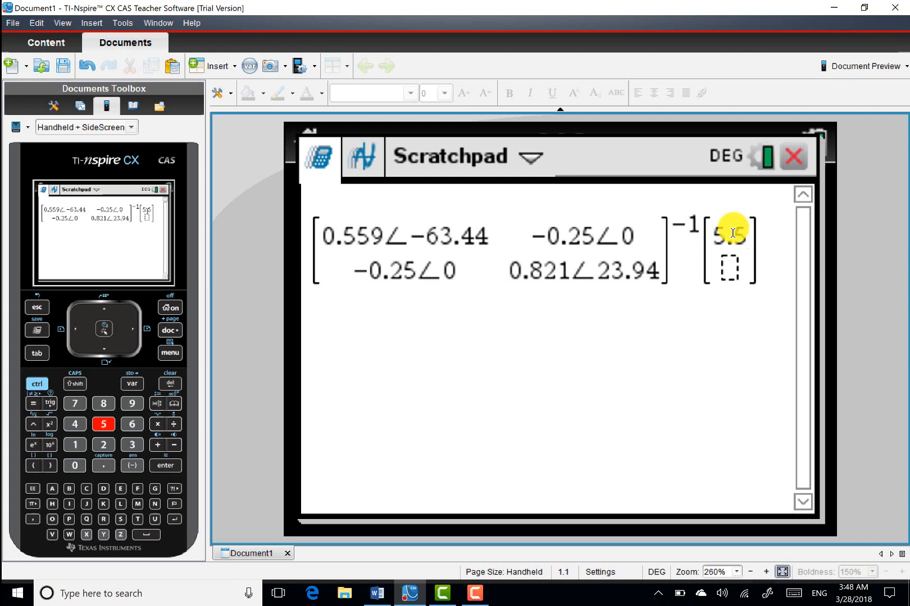
- Enter the current vector 5.596∠14.64 and 1.474∠−106.36 after the inverted matrix
{"action": "left_click", "coordinate": [132, 403]}
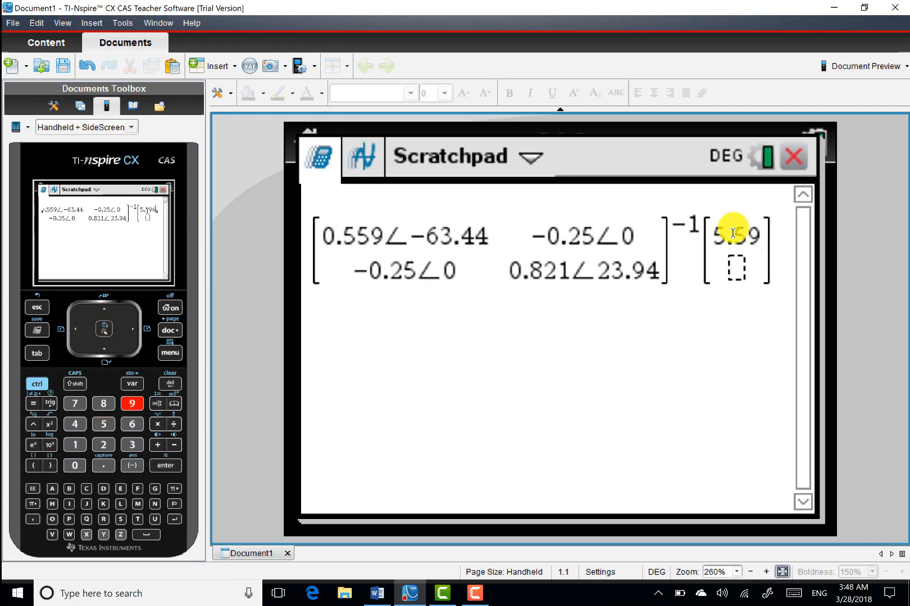
{"action": "left_click", "coordinate": [130, 423]}
{"action": "type", "text": "∠14.64"}
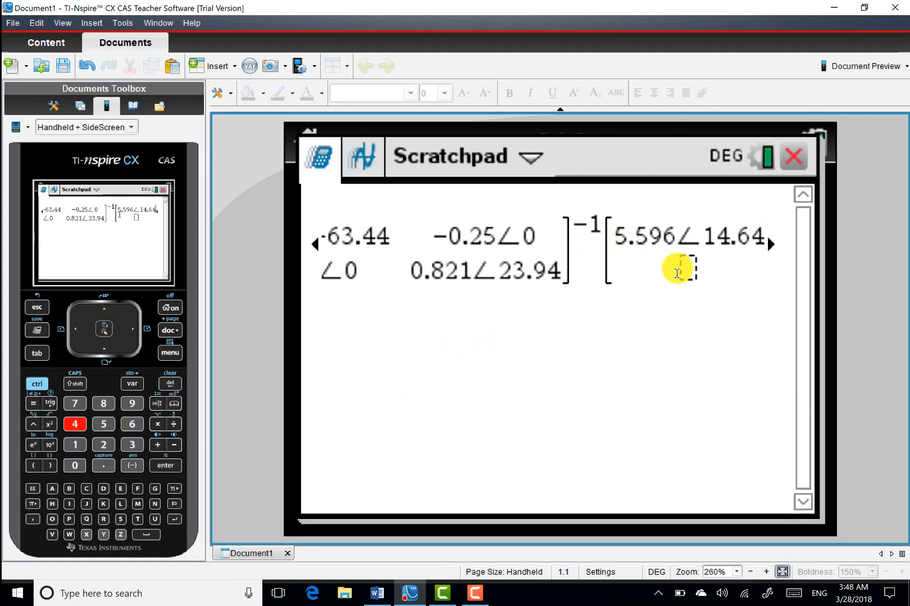
{"action": "mouse_move", "coordinate": [344, 140]}
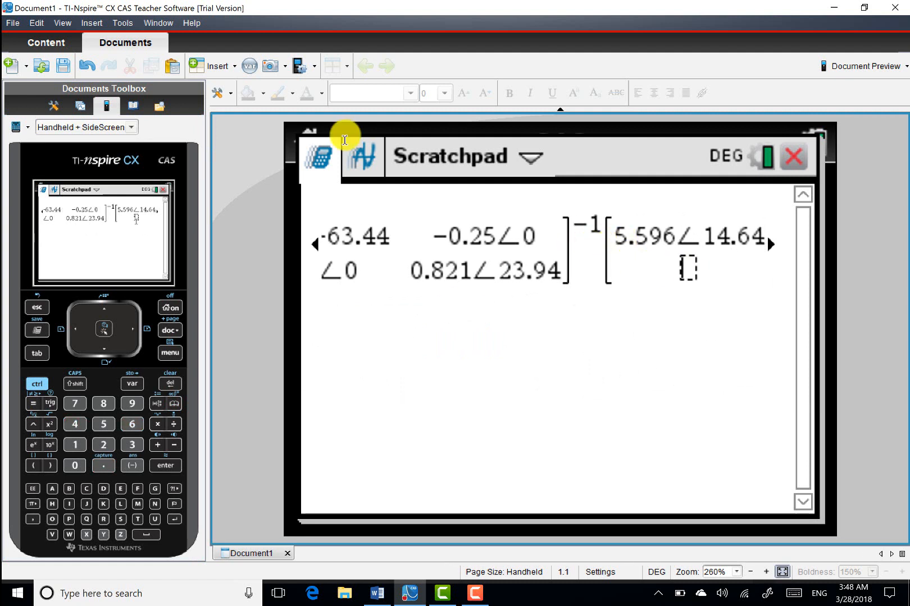
{"action": "left_click", "coordinate": [74, 424]}
{"action": "type", "text": "1.474∠-106.36"}
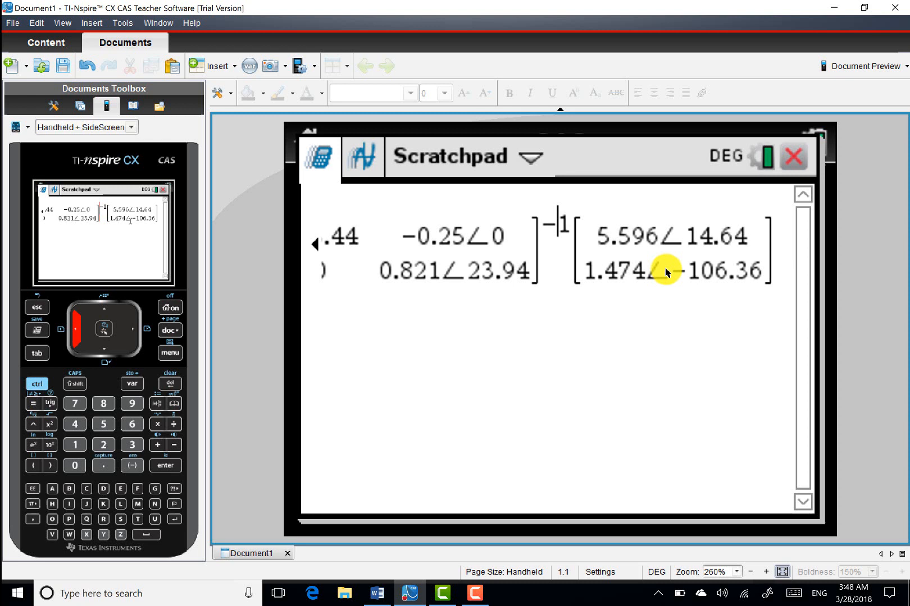
{"action": "scroll", "scroll_direction": "left", "scroll_amount": 3}
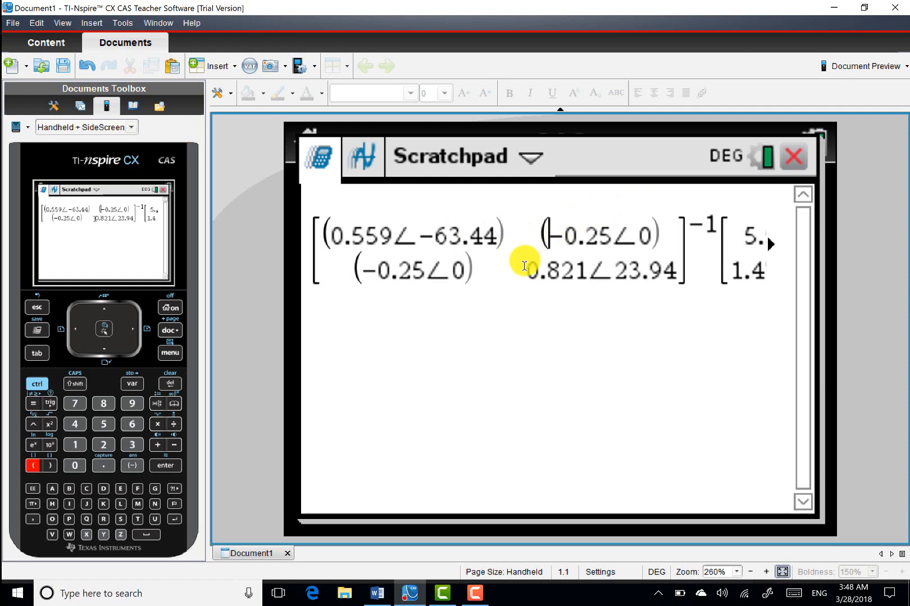
{"action": "mouse_move", "coordinate": [684, 323]}
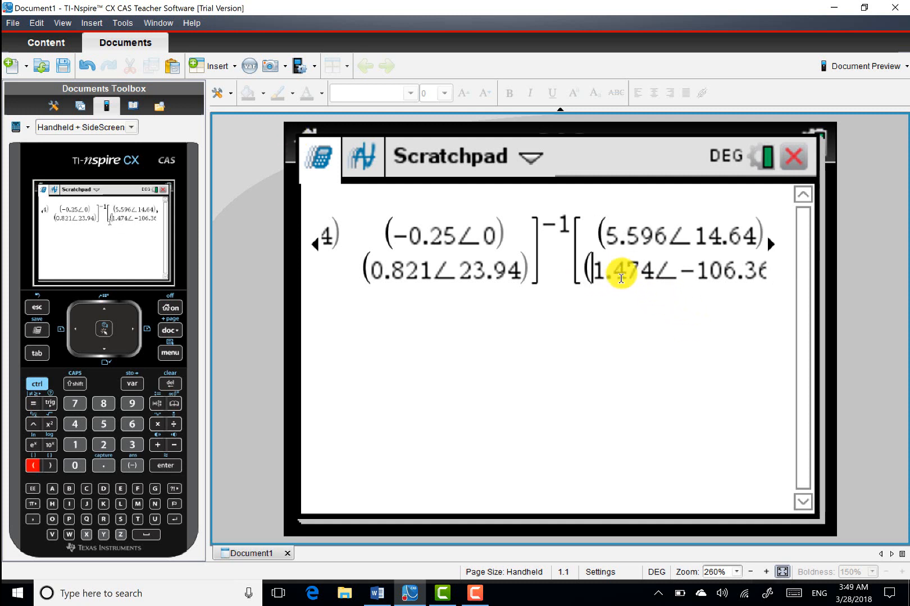
{"action": "mouse_move", "coordinate": [166, 466]}
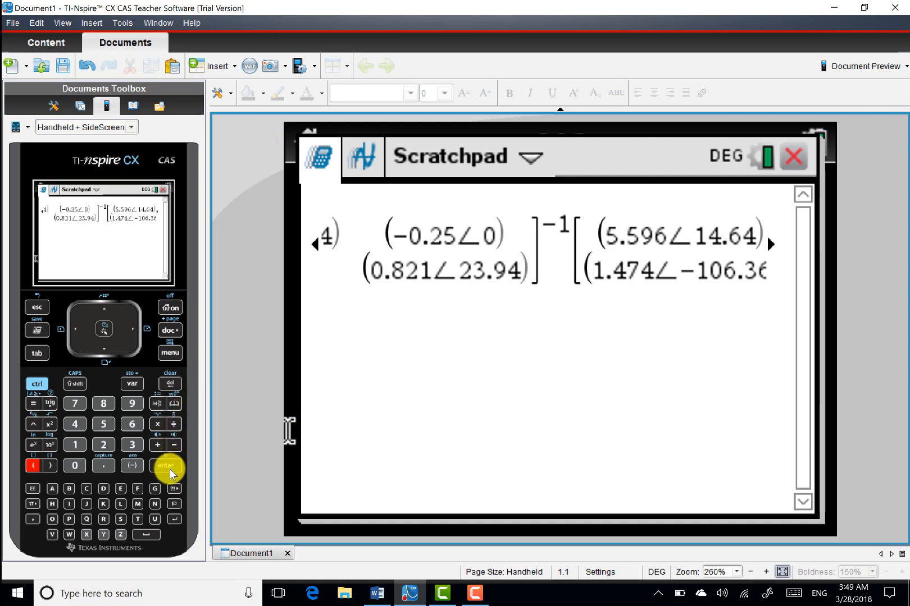
- Evaluate to get V1 = 10.4158∠80.7857 and V2 = 1.40808∠65.9717, then compare in Word
{"action": "left_click", "coordinate": [165, 466]}
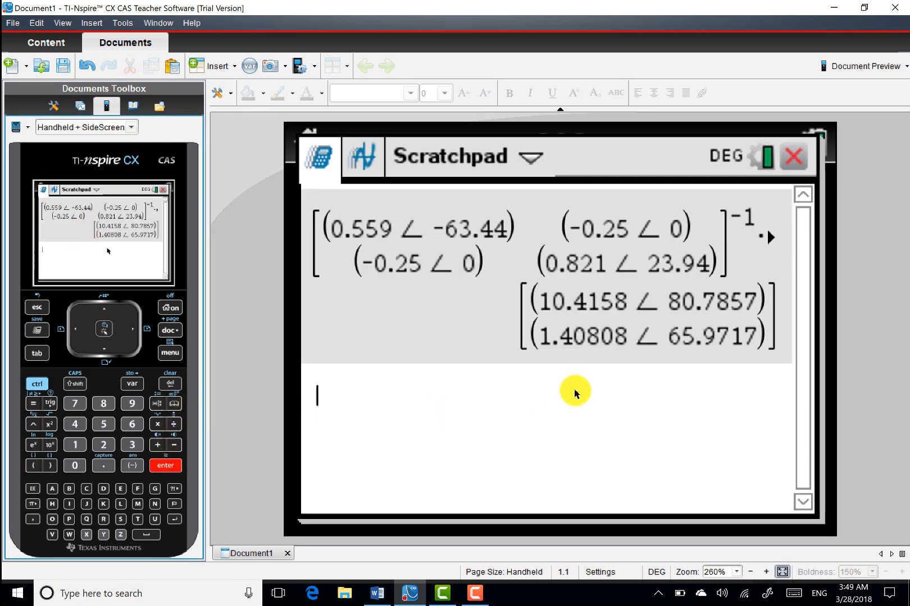
{"action": "mouse_move", "coordinate": [344, 594]}
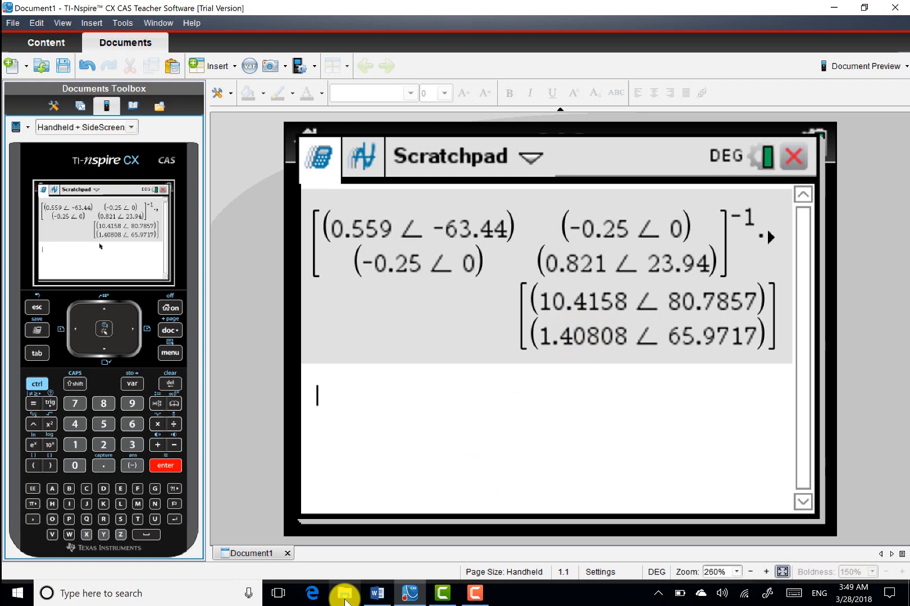
{"action": "left_click", "coordinate": [377, 593]}
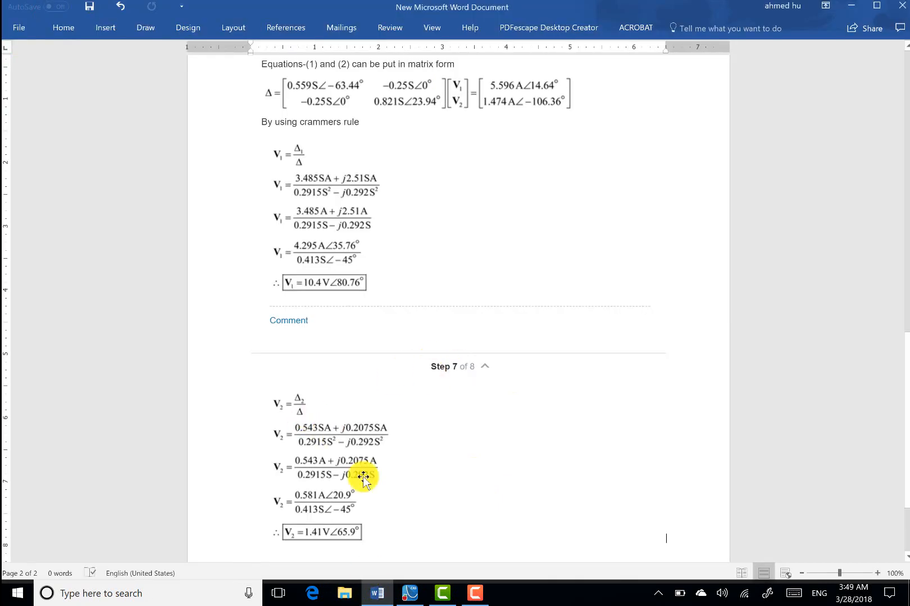
{"action": "mouse_move", "coordinate": [319, 290]}
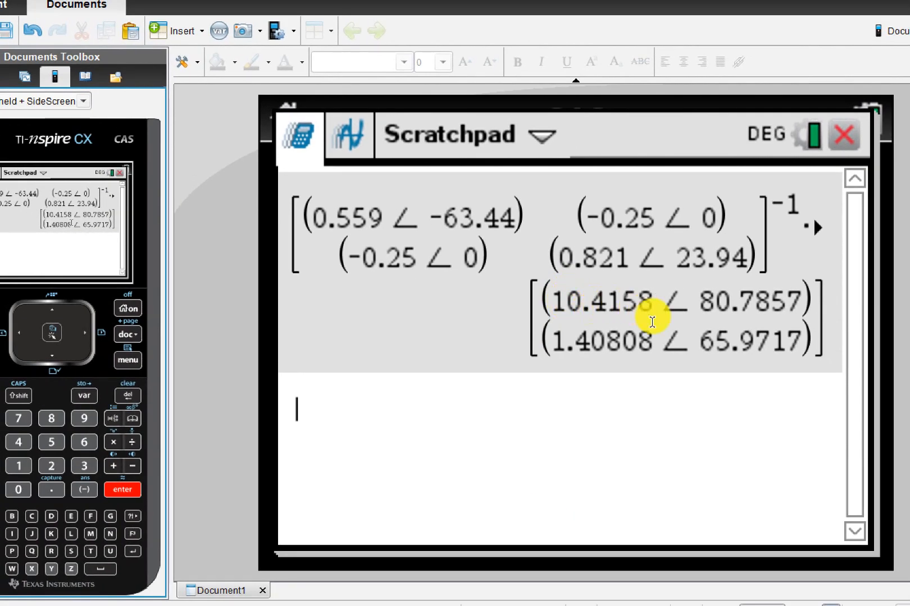
{"action": "mouse_move", "coordinate": [740, 319]}
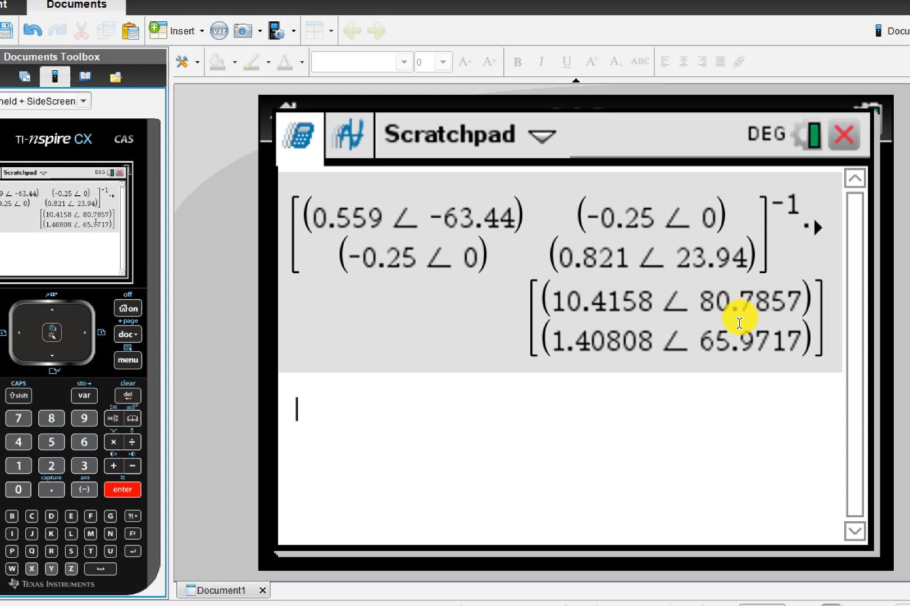
{"action": "mouse_move", "coordinate": [590, 324]}
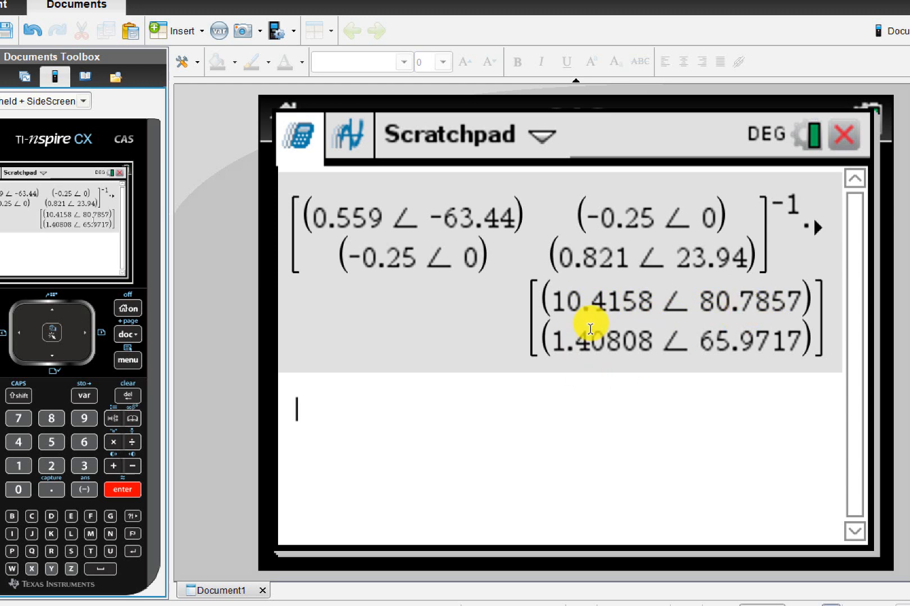
{"action": "mouse_move", "coordinate": [412, 566]}
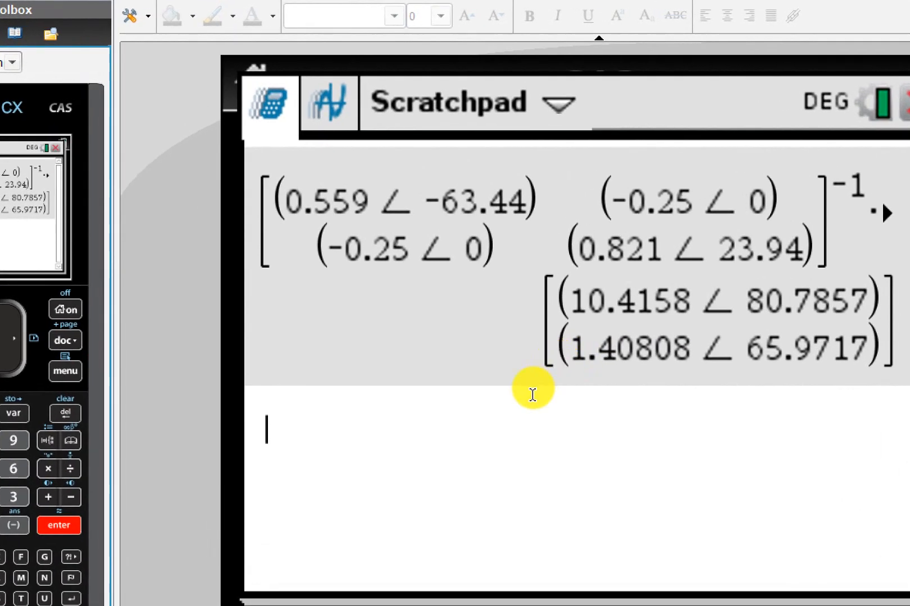
{"action": "mouse_move", "coordinate": [654, 364]}
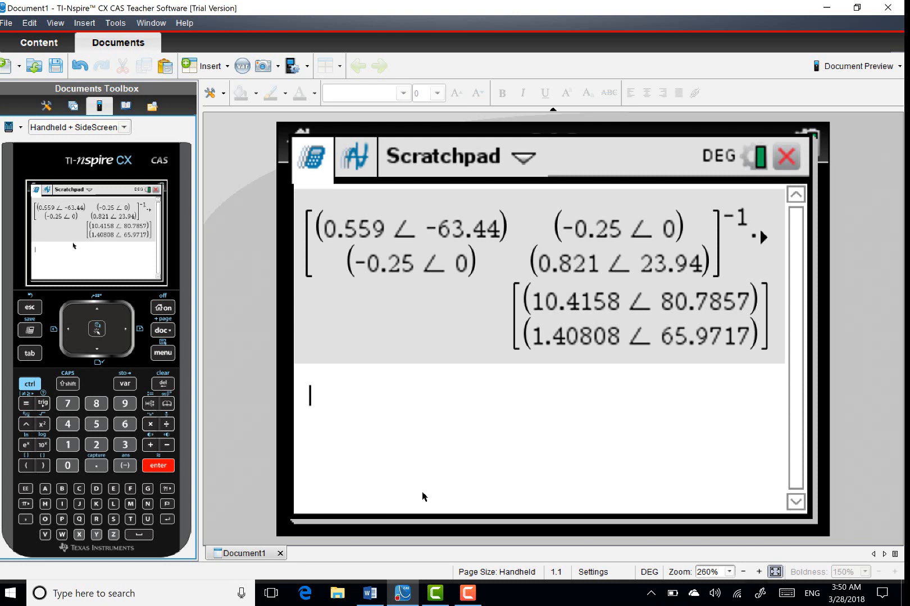
- Bring up the screen recorder controls from the taskbar
{"action": "left_click", "coordinate": [467, 593]}
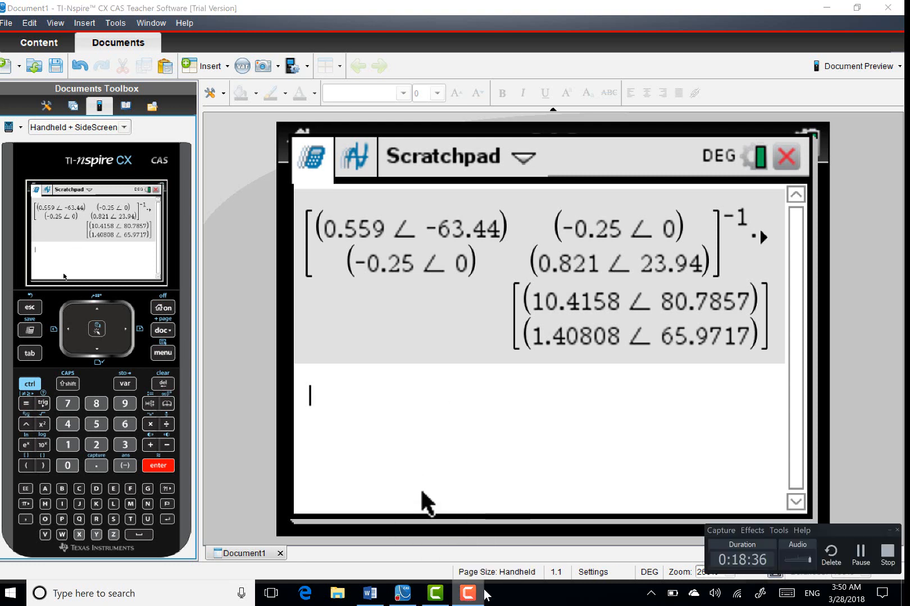